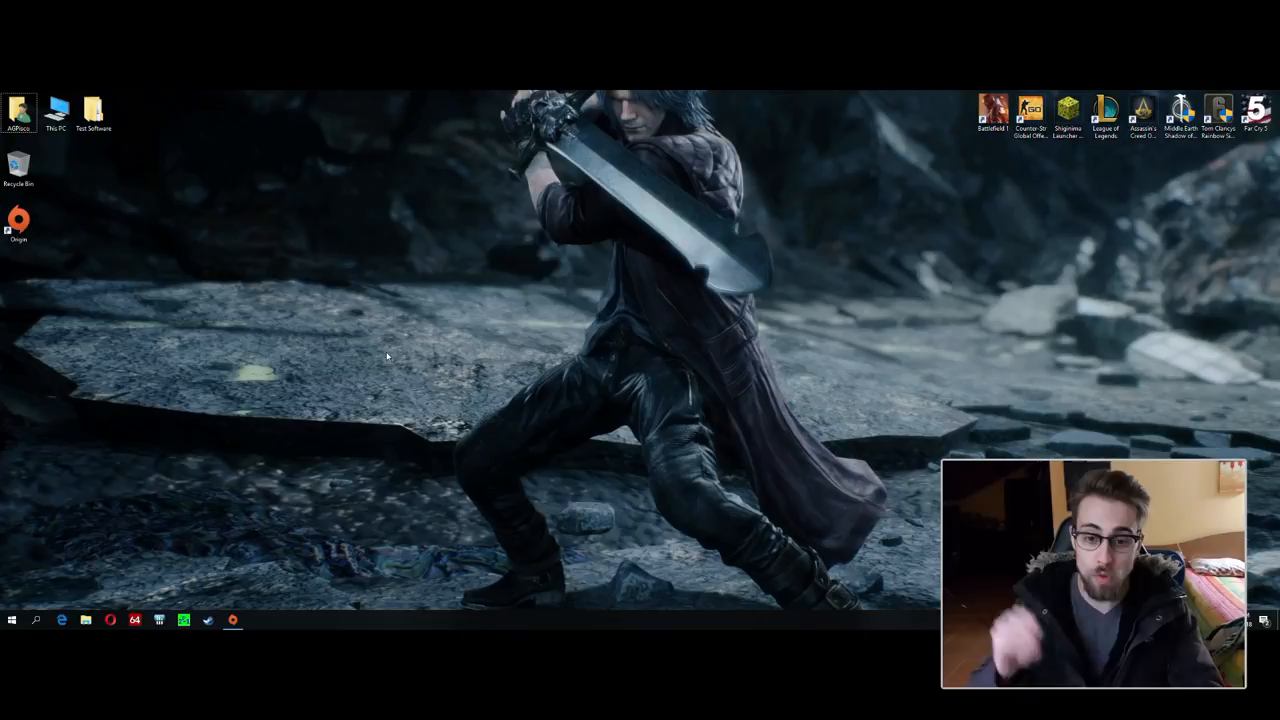
pyautogui.moveTo(506, 270)
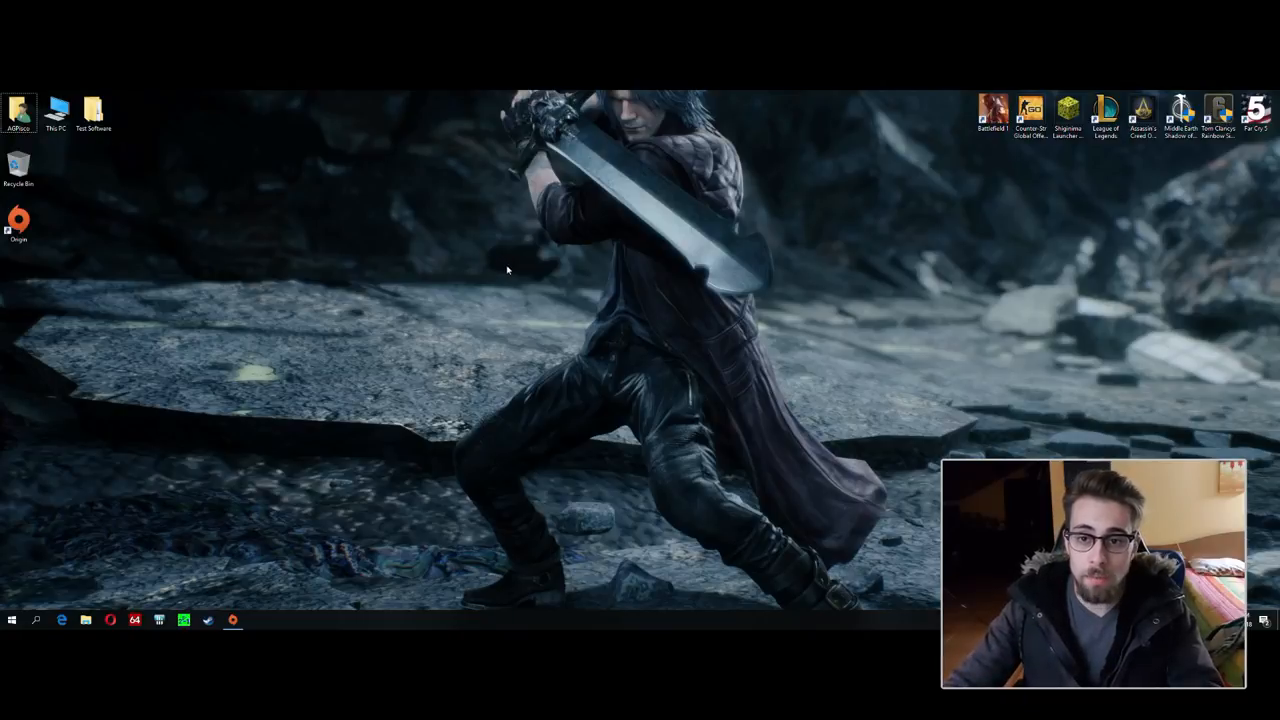
pyautogui.moveTo(393, 250)
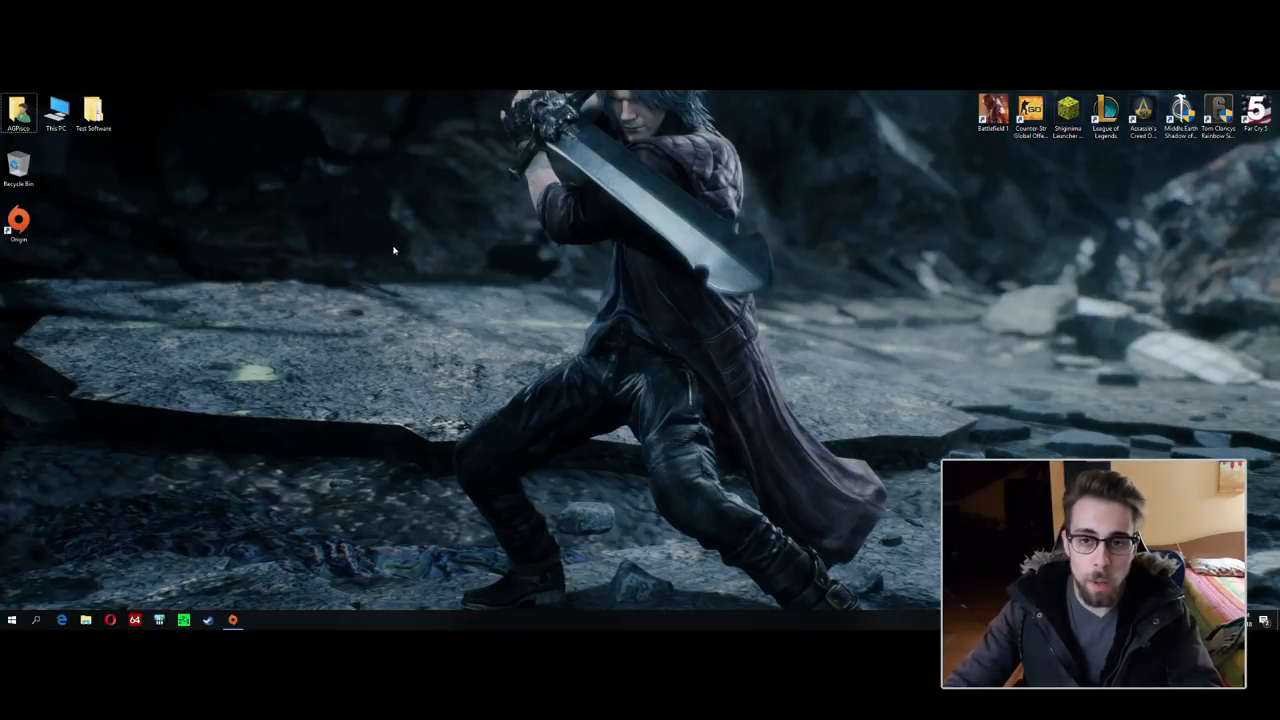
# Launch AMD Radeon Settings from the desktop's right-click menu
pyautogui.rightClick(393, 250)
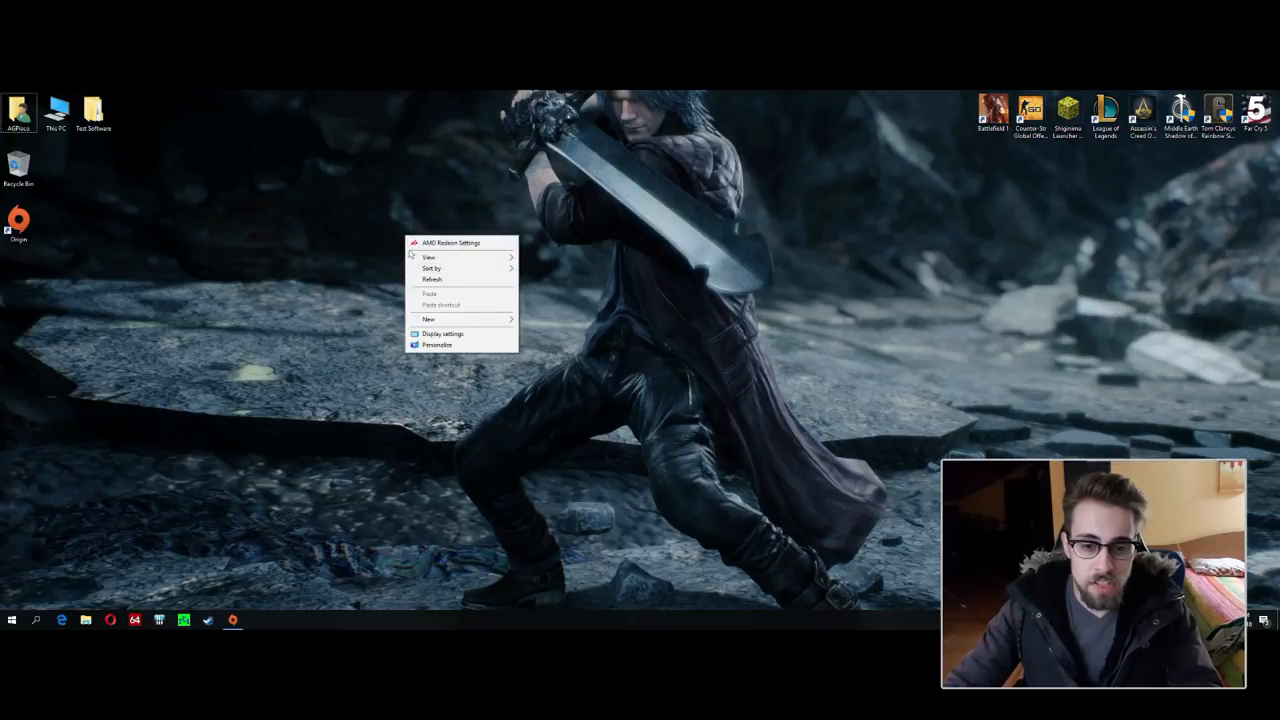
pyautogui.moveTo(450, 247)
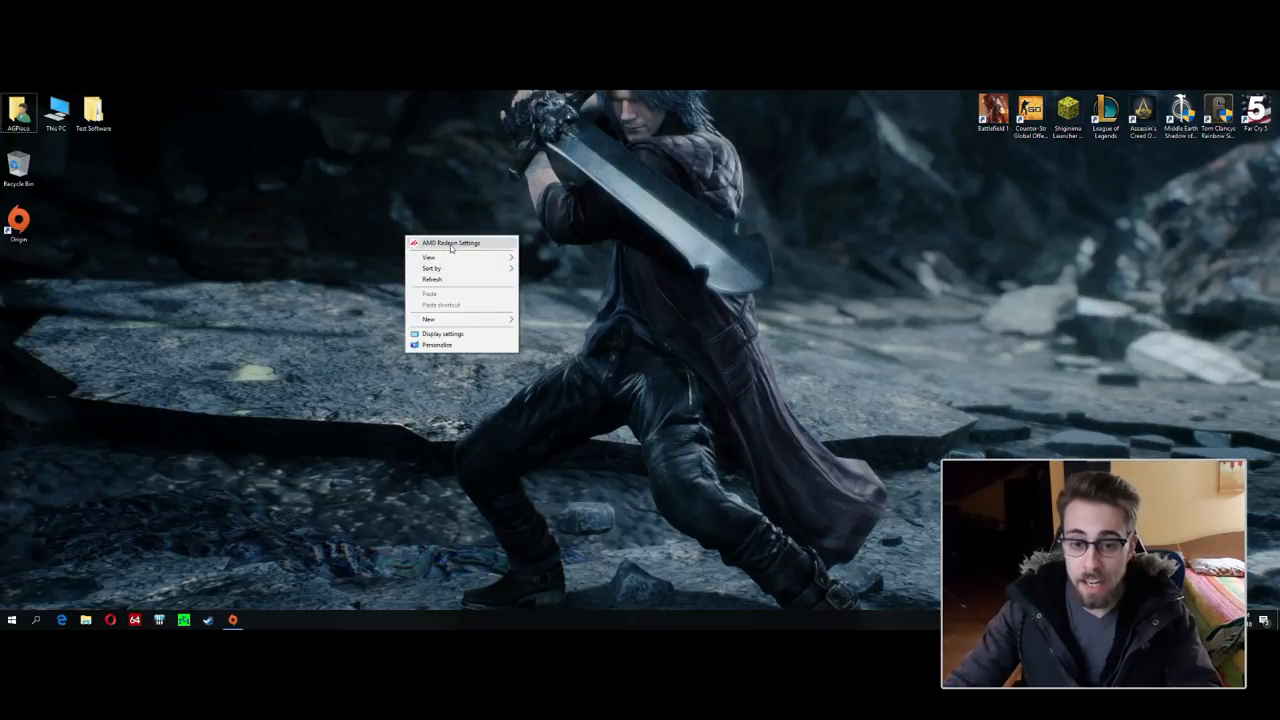
pyautogui.click(450, 242)
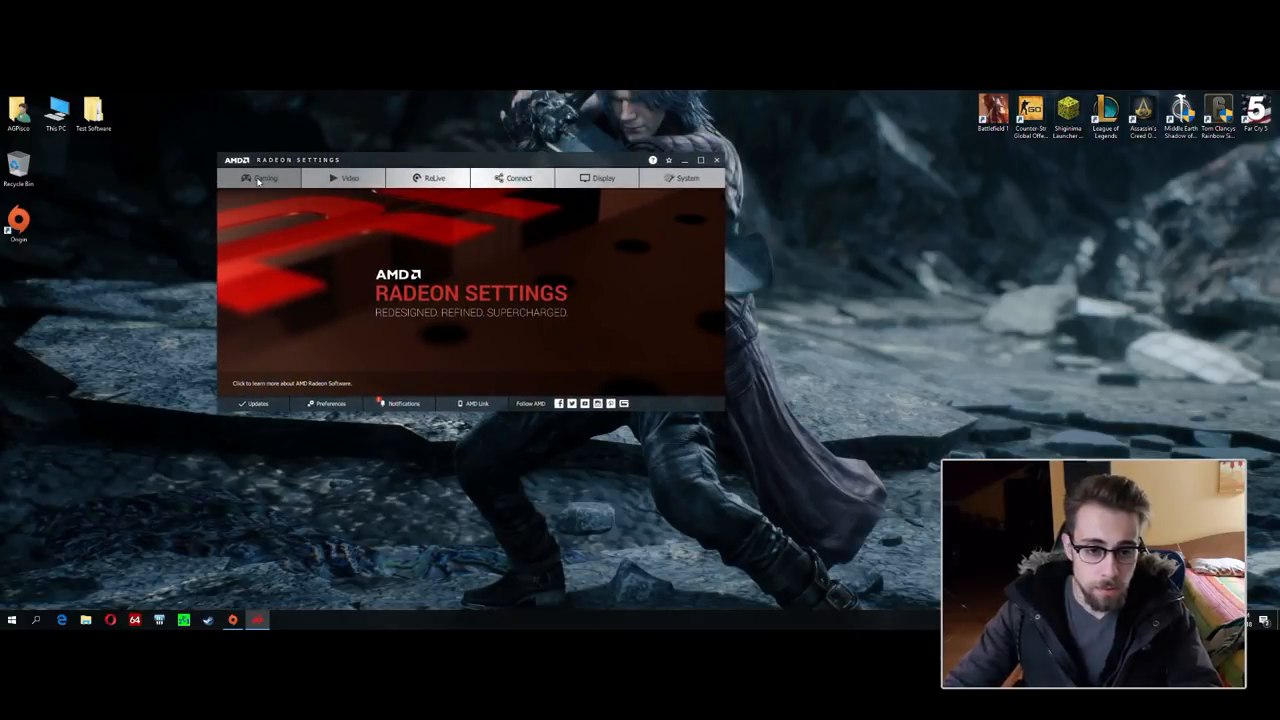
# Open the Global Settings profile under Gaming
pyautogui.click(265, 178)
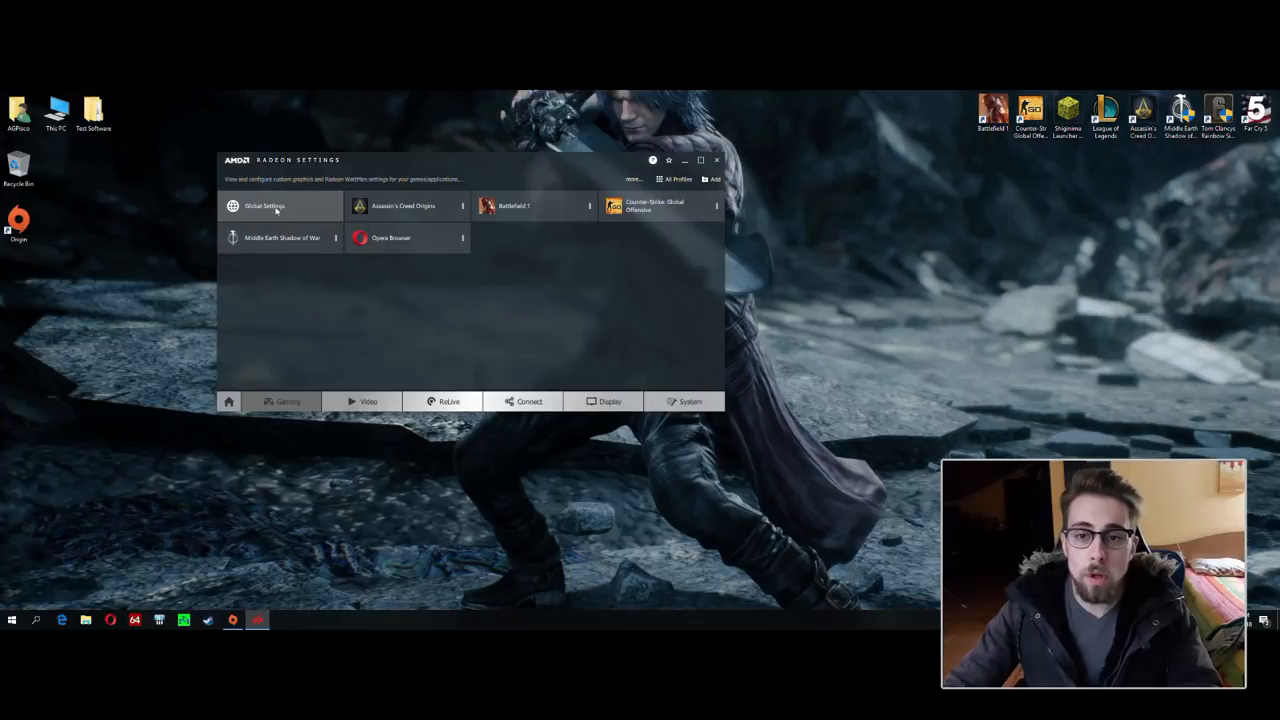
pyautogui.moveTo(265, 206)
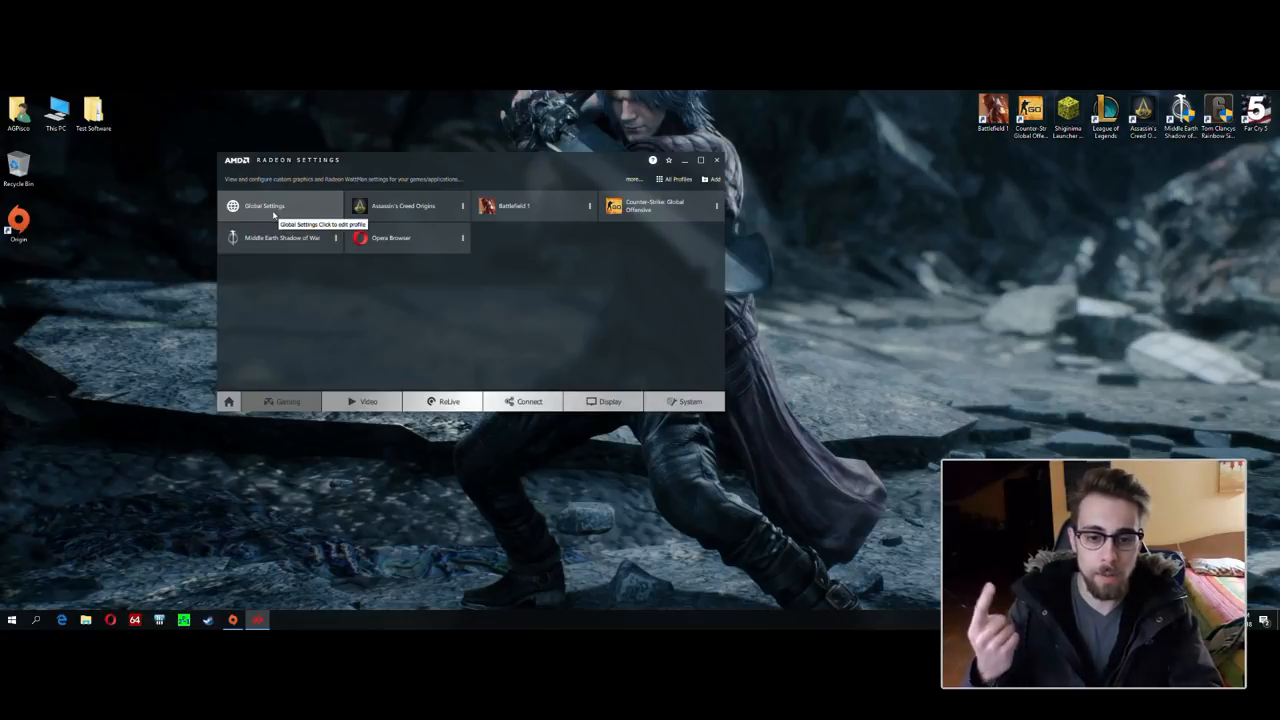
pyautogui.moveTo(392, 301)
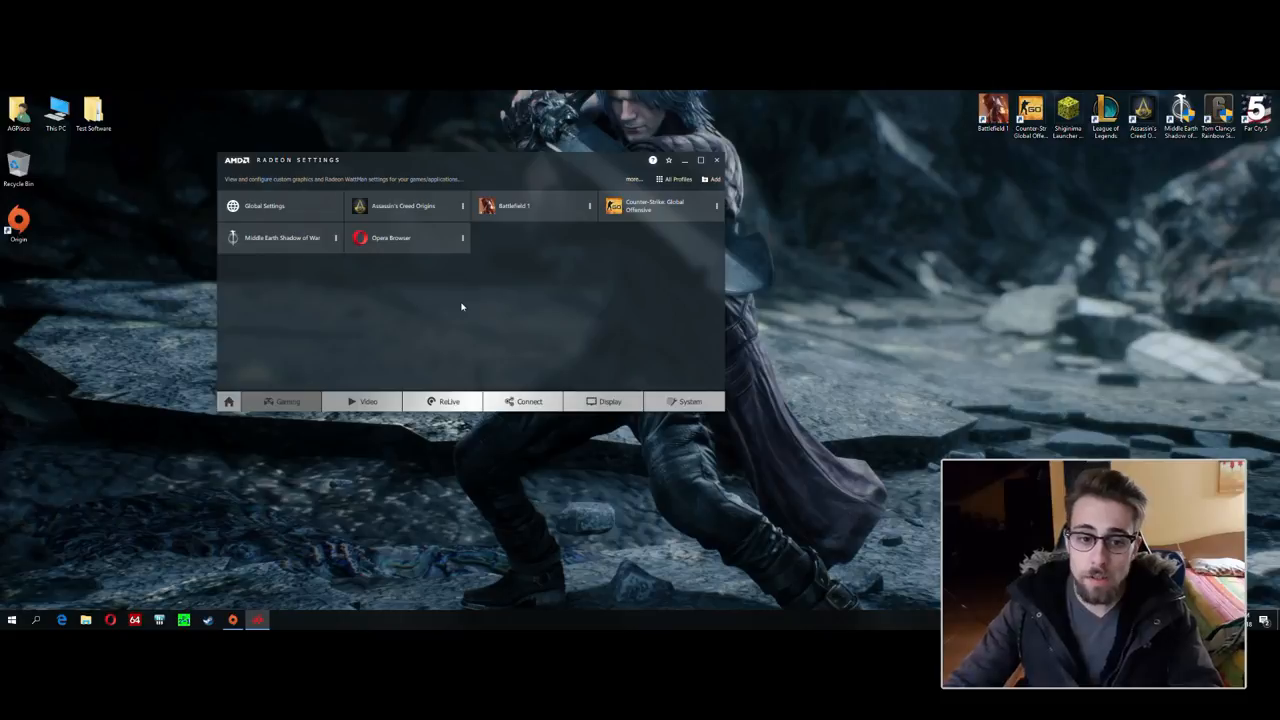
pyautogui.click(264, 205)
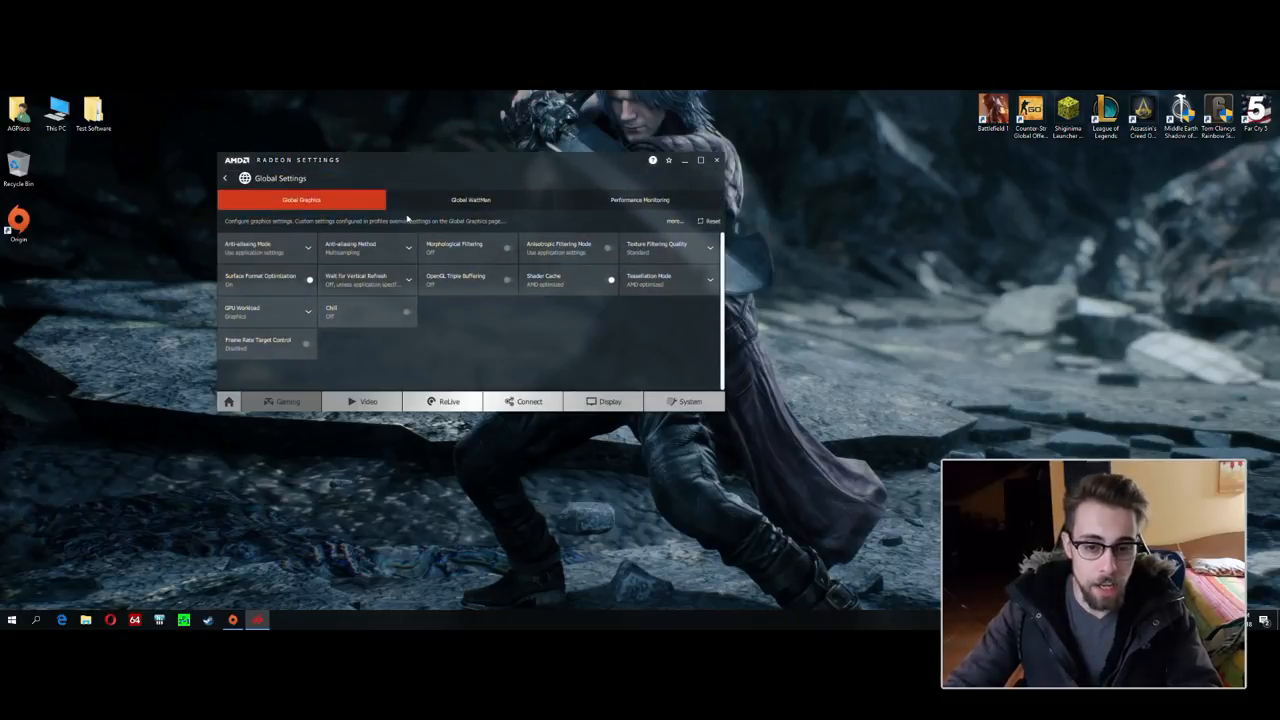
pyautogui.moveTo(333, 205)
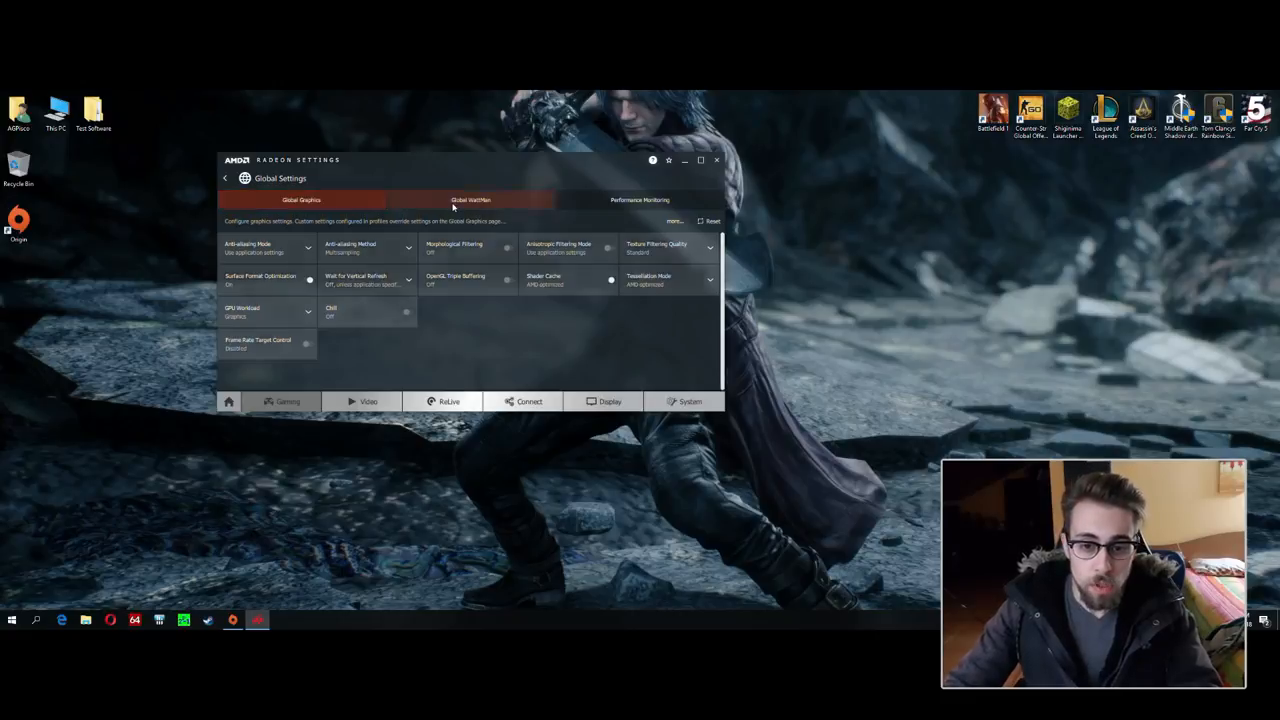
# Open Global WattMan and review the GPU, fan, temperature and Power Limit sections
pyautogui.click(470, 199)
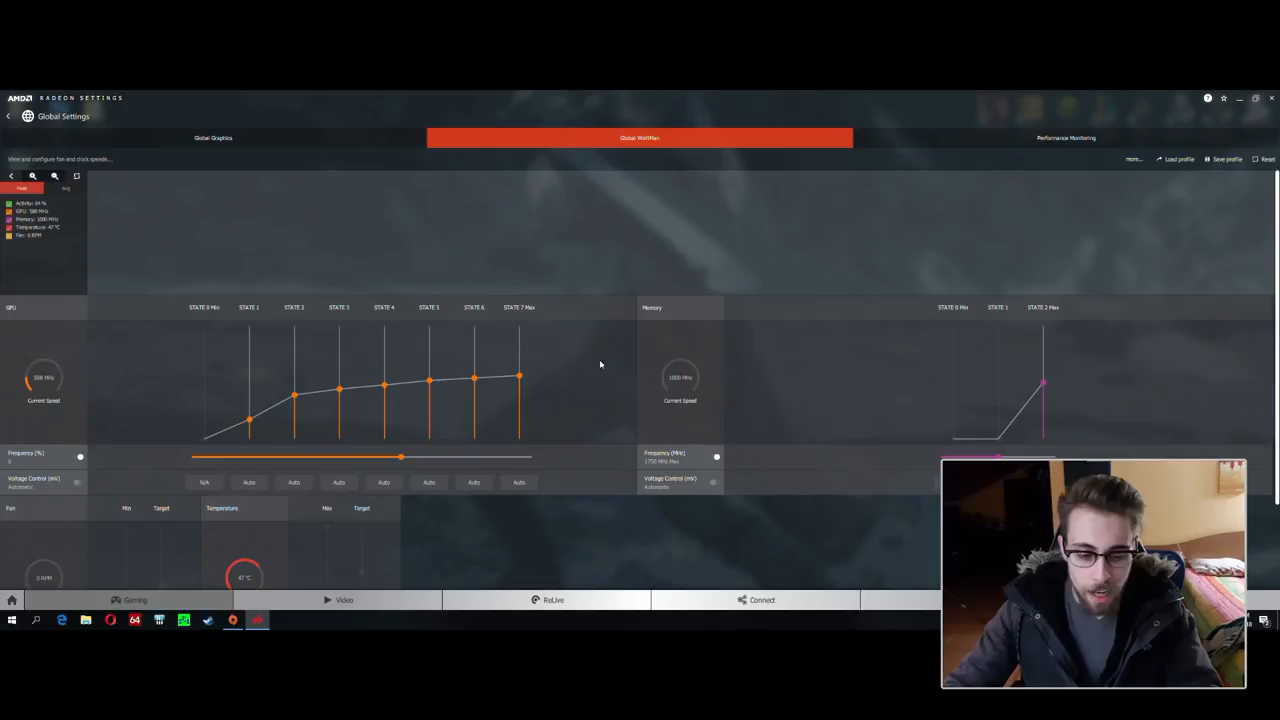
pyautogui.scroll(-3)
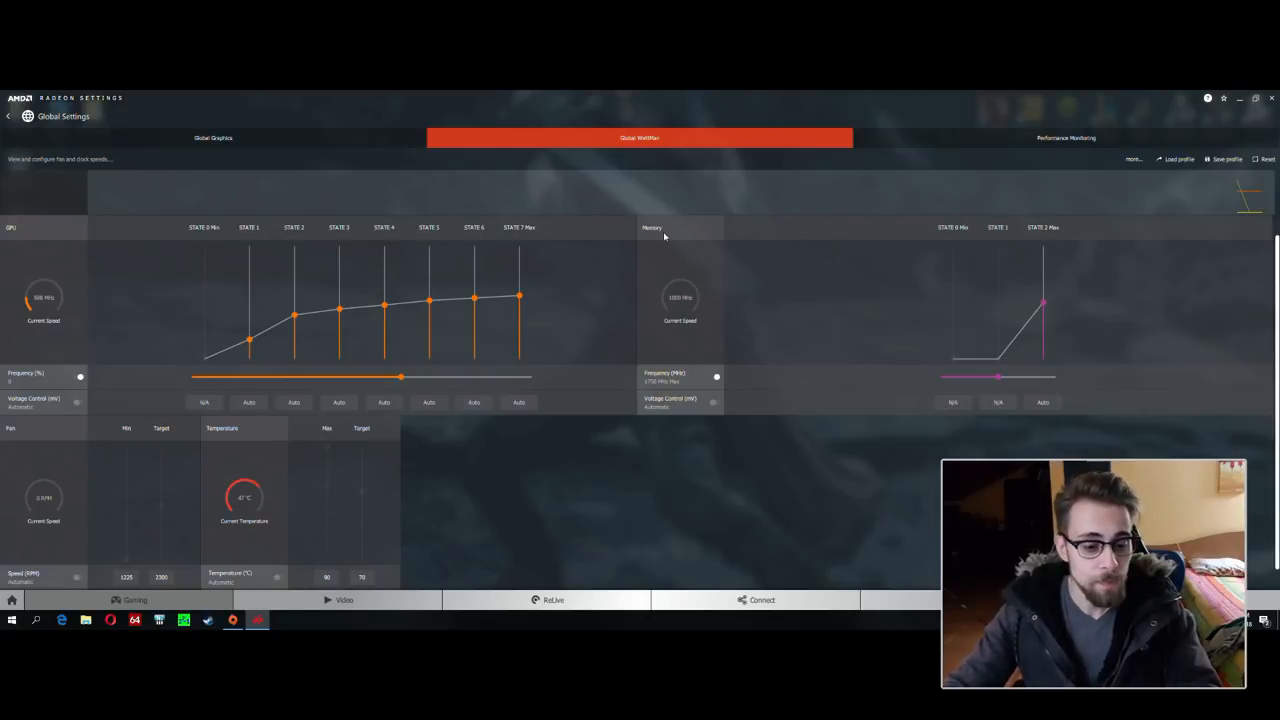
pyautogui.scroll(-3)
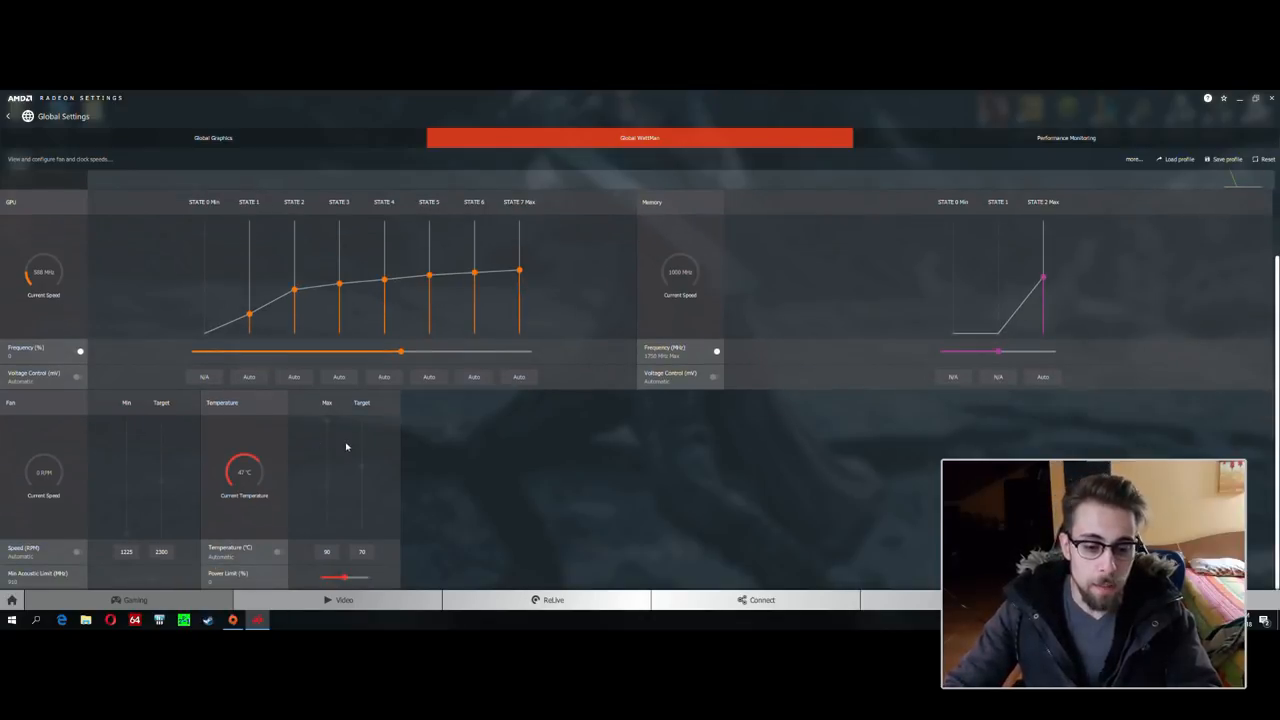
pyautogui.moveTo(398, 556)
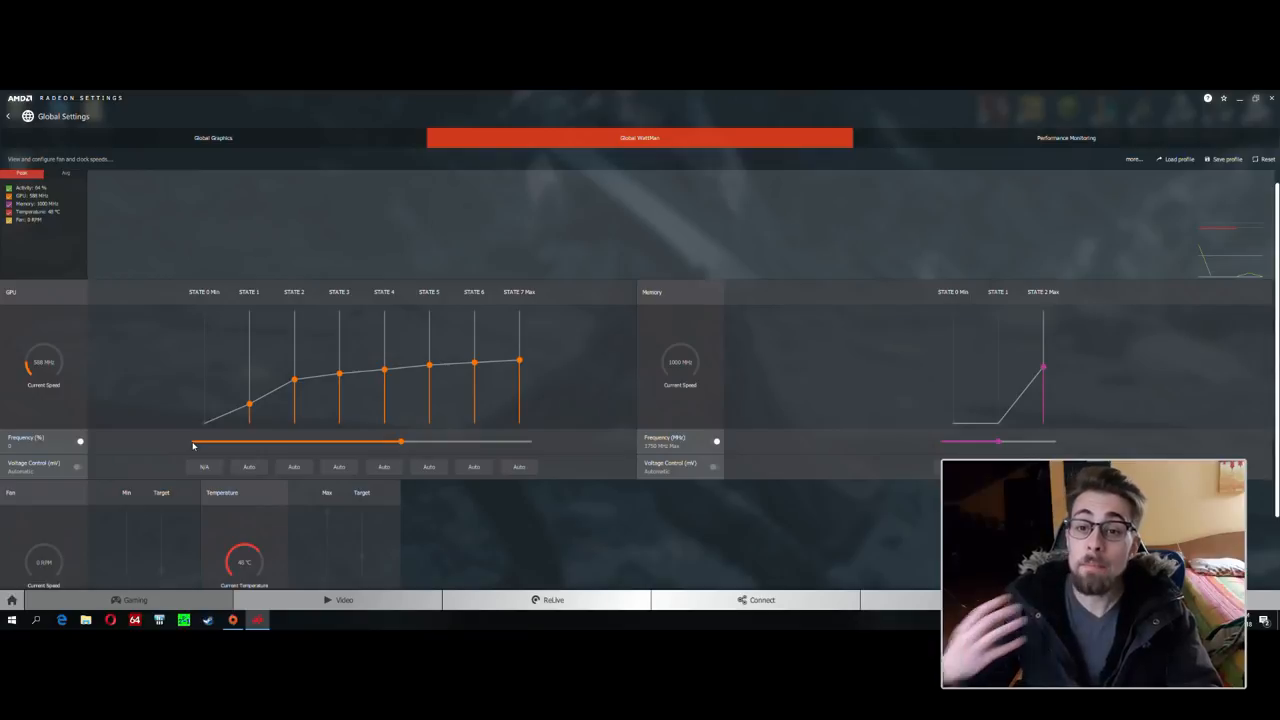
pyautogui.scroll(-3)
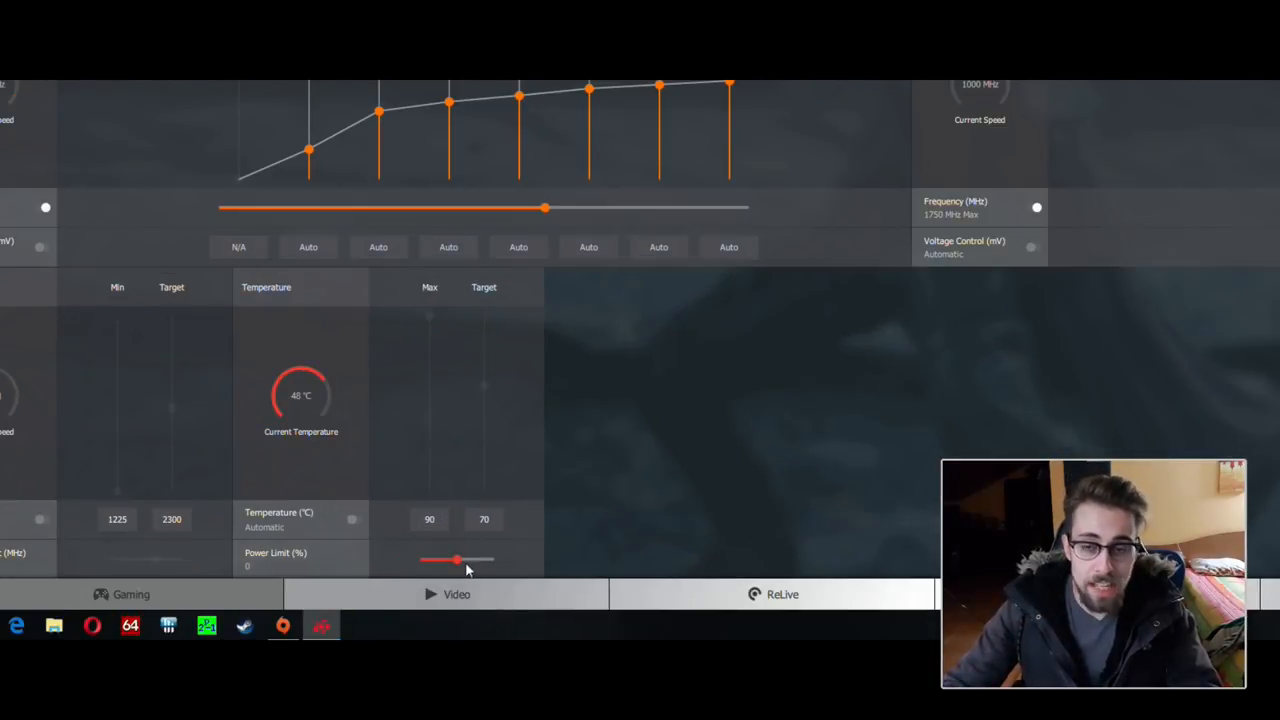
pyautogui.moveTo(623, 488)
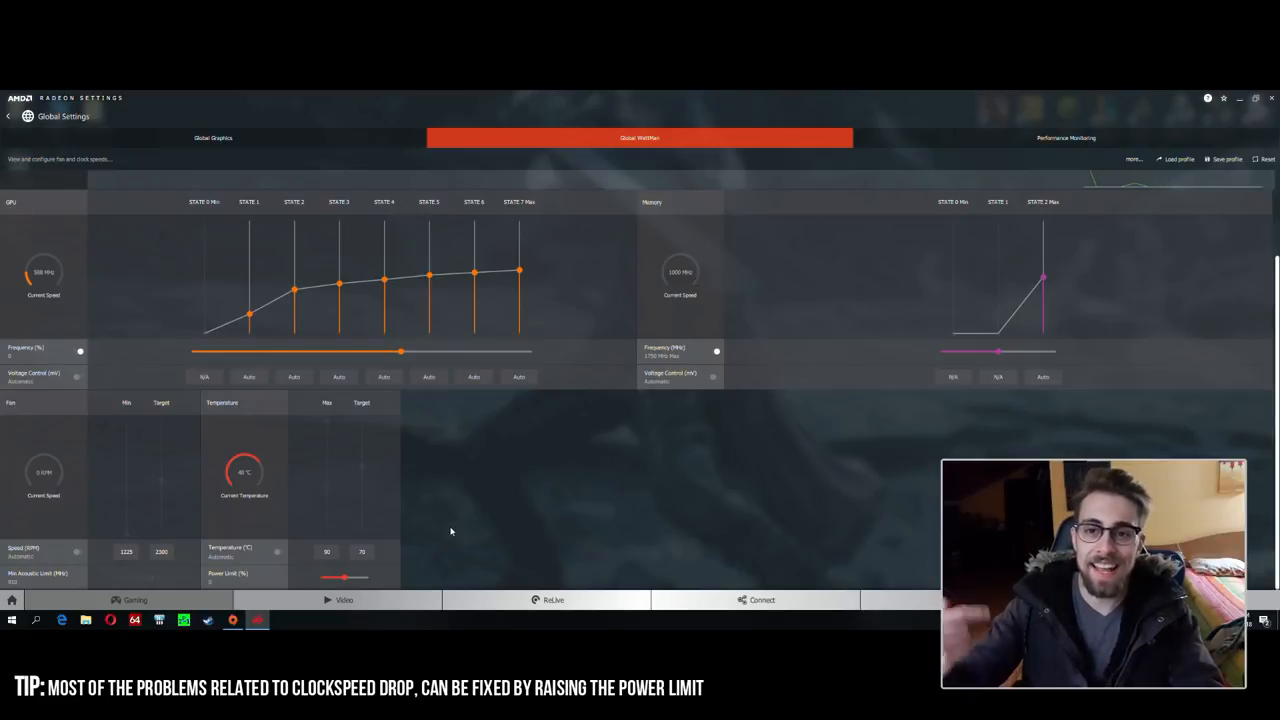
pyautogui.moveTo(400, 568)
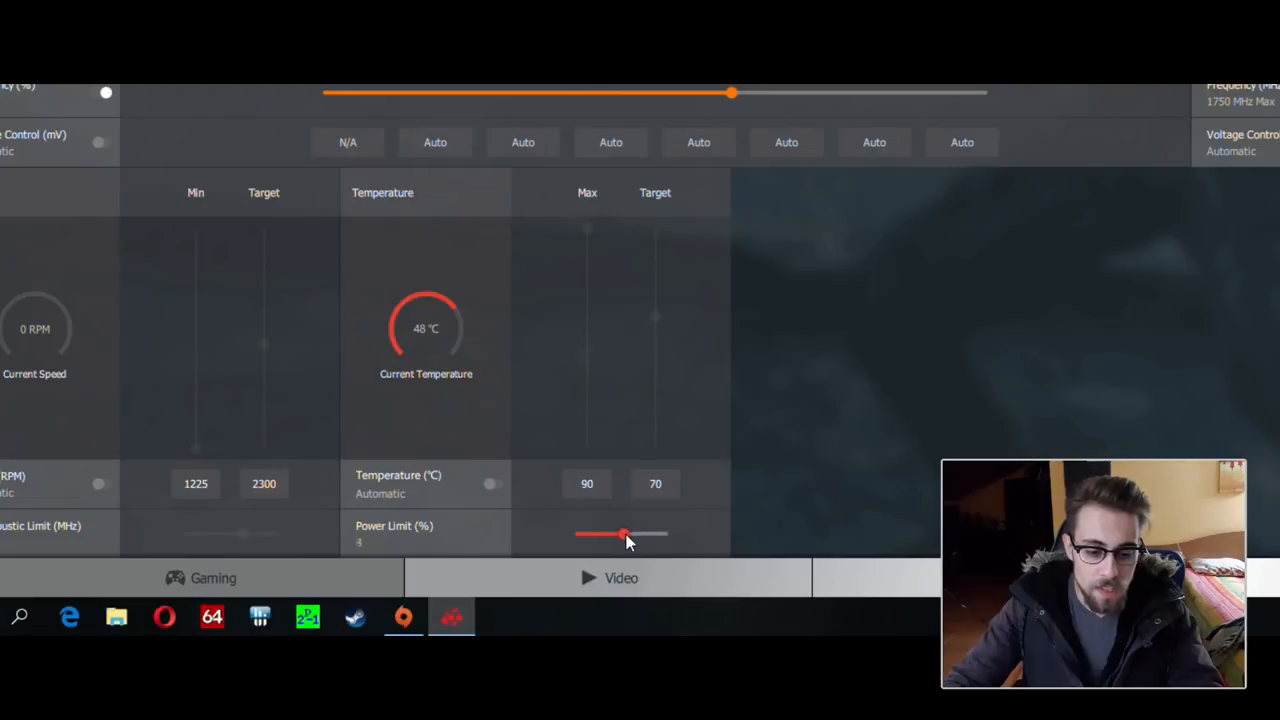
# Set the Power Limit slider to 35%
pyautogui.moveTo(625, 535); pyautogui.dragTo(655, 535)
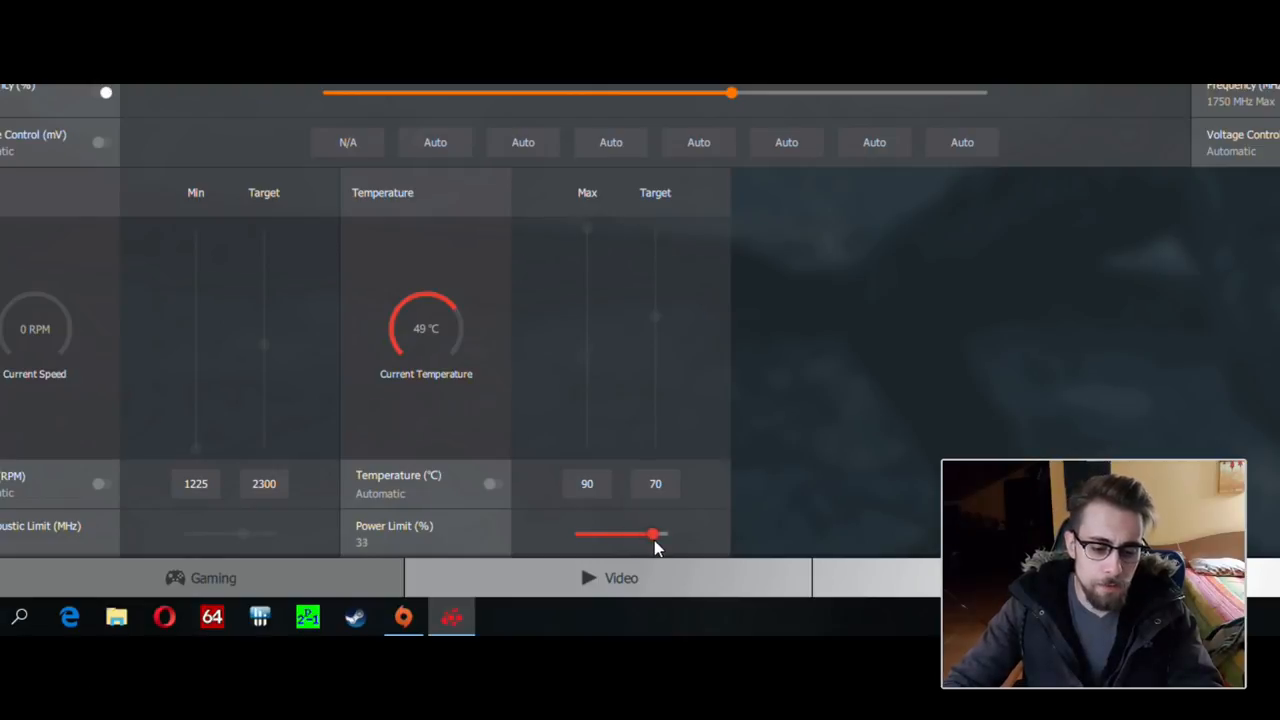
pyautogui.moveTo(653, 534); pyautogui.dragTo(663, 534)
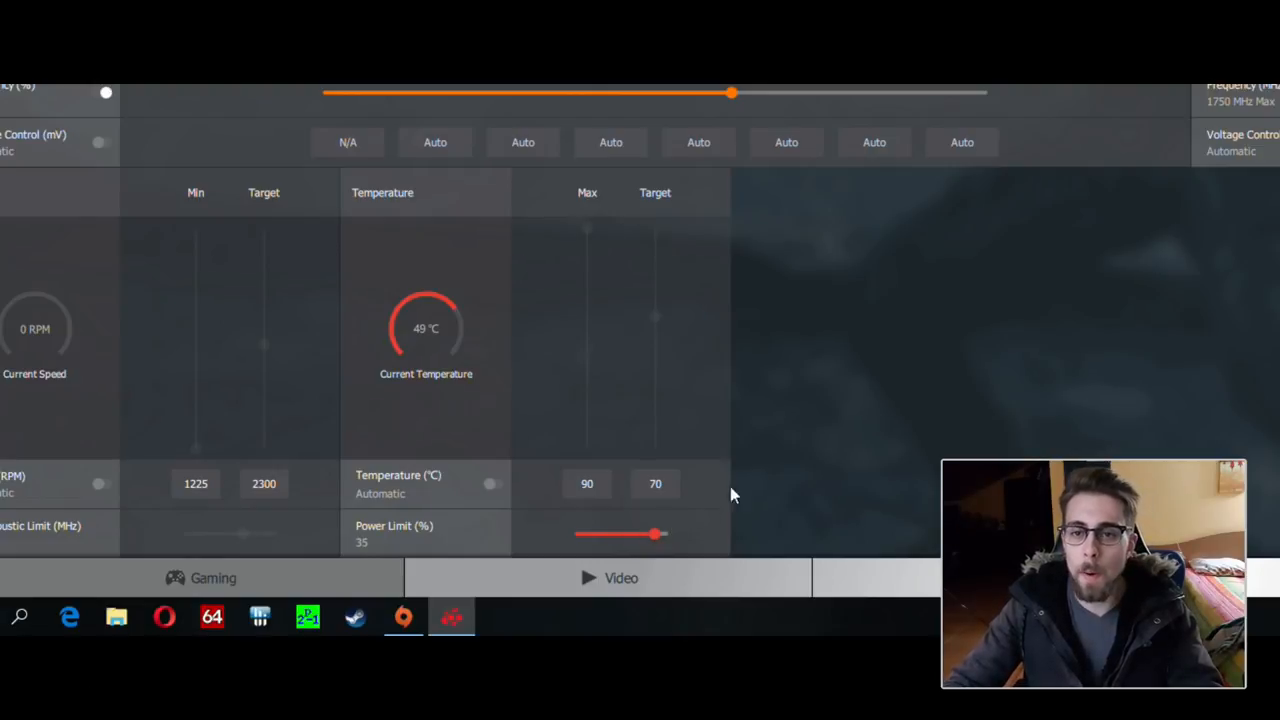
pyautogui.moveTo(800, 463)
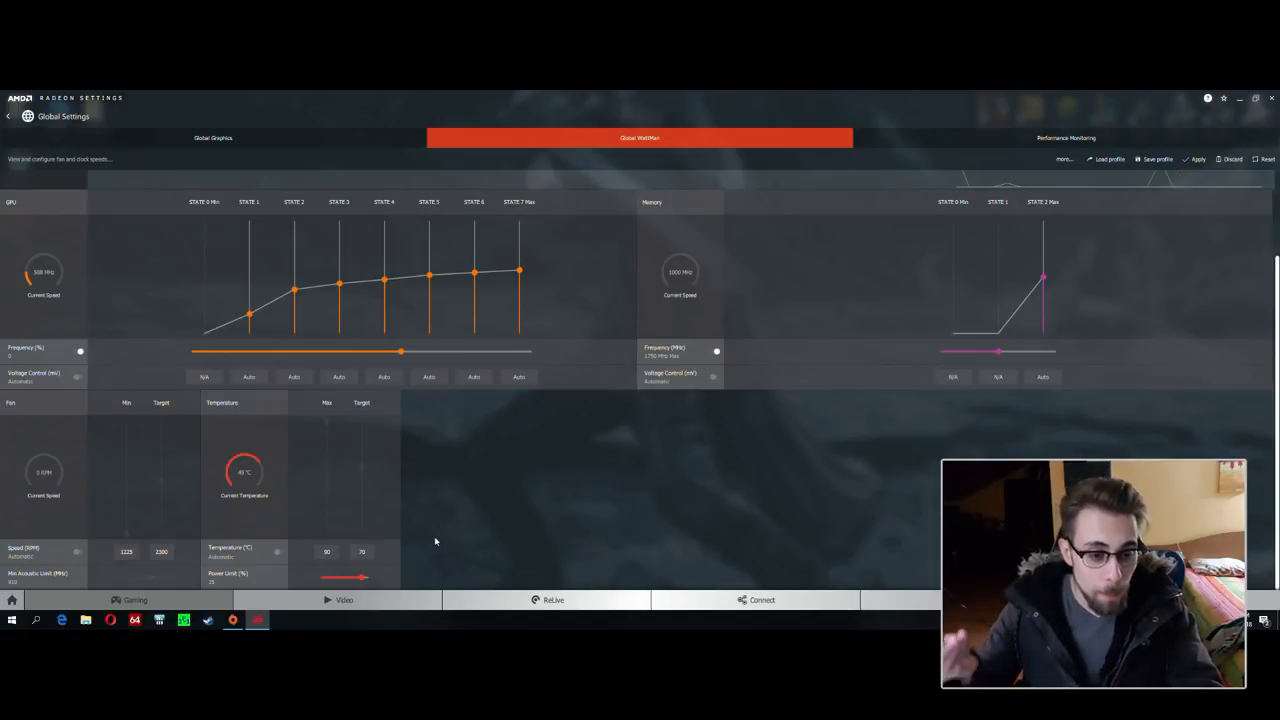
pyautogui.moveTo(223, 440)
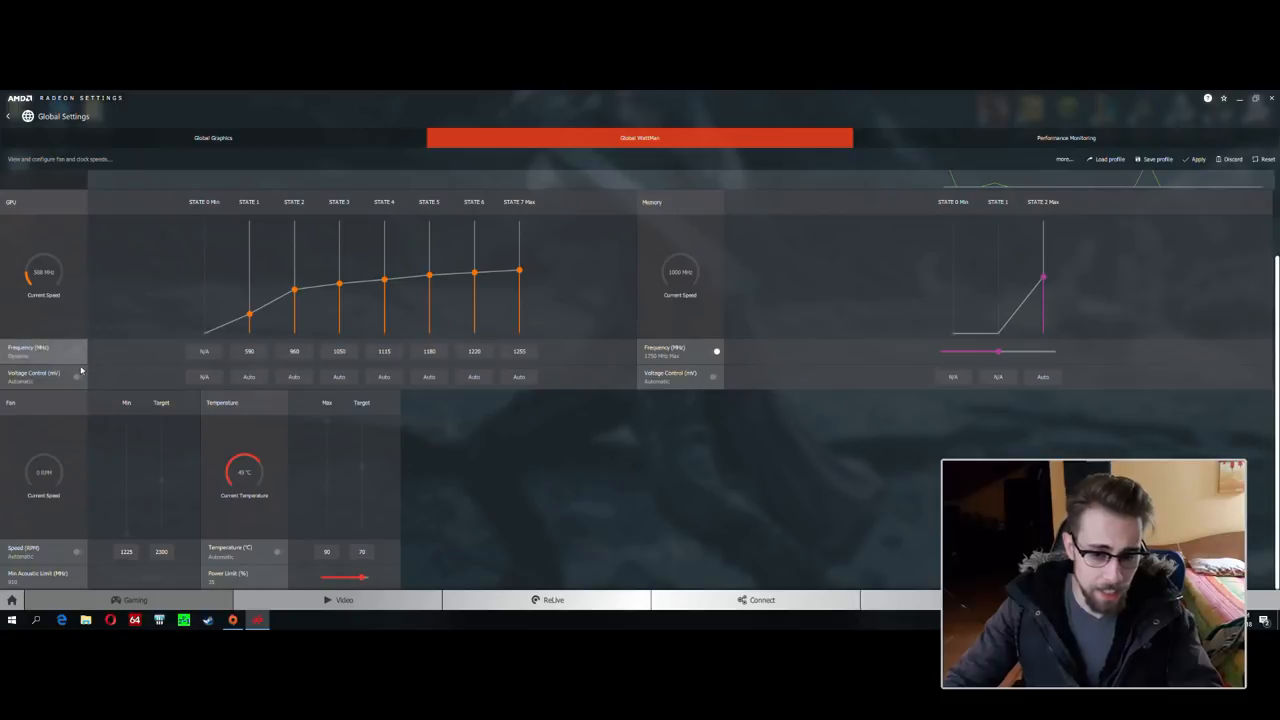
# Switch GPU voltage control to Manual
pyautogui.click(80, 377)
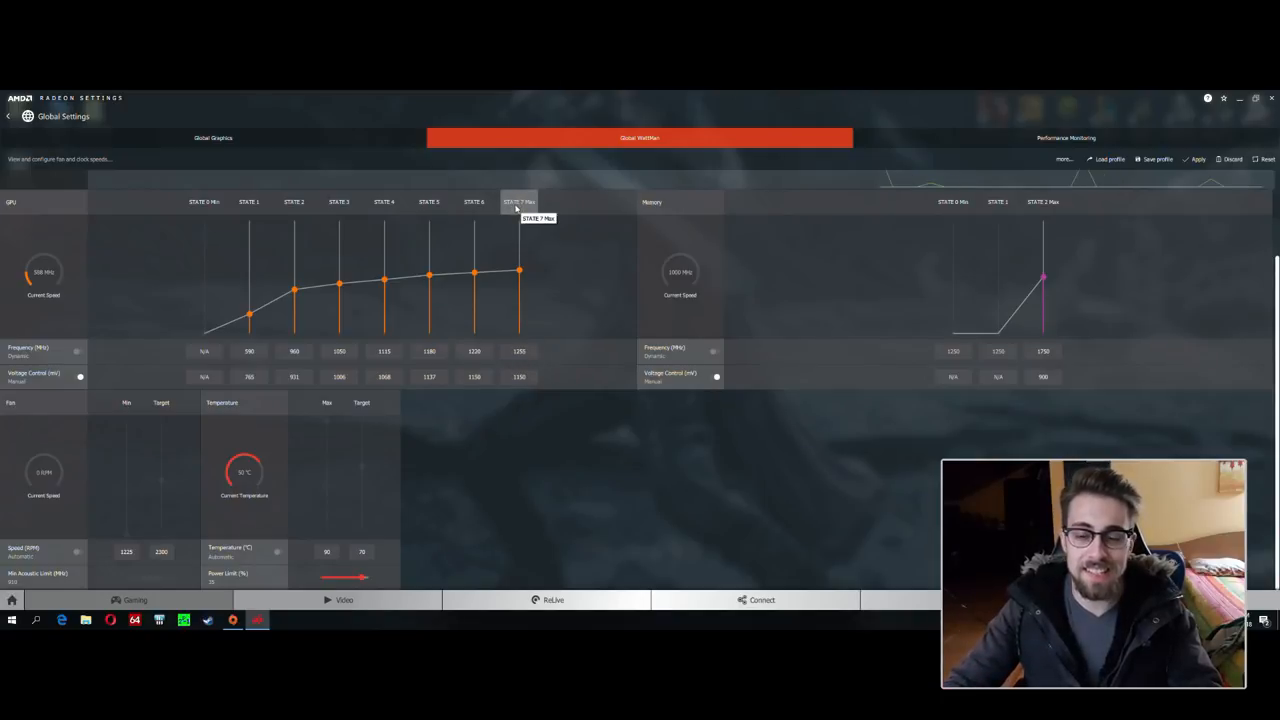
pyautogui.moveTo(549, 302)
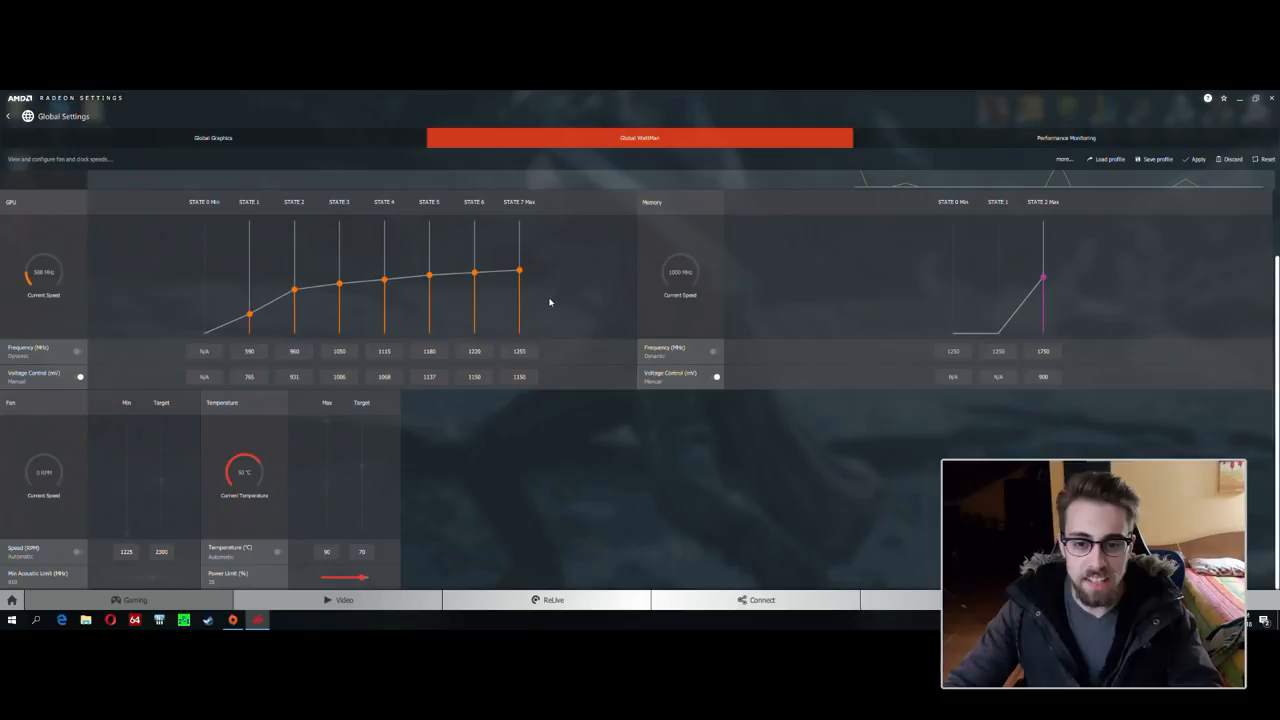
pyautogui.moveTo(568, 397)
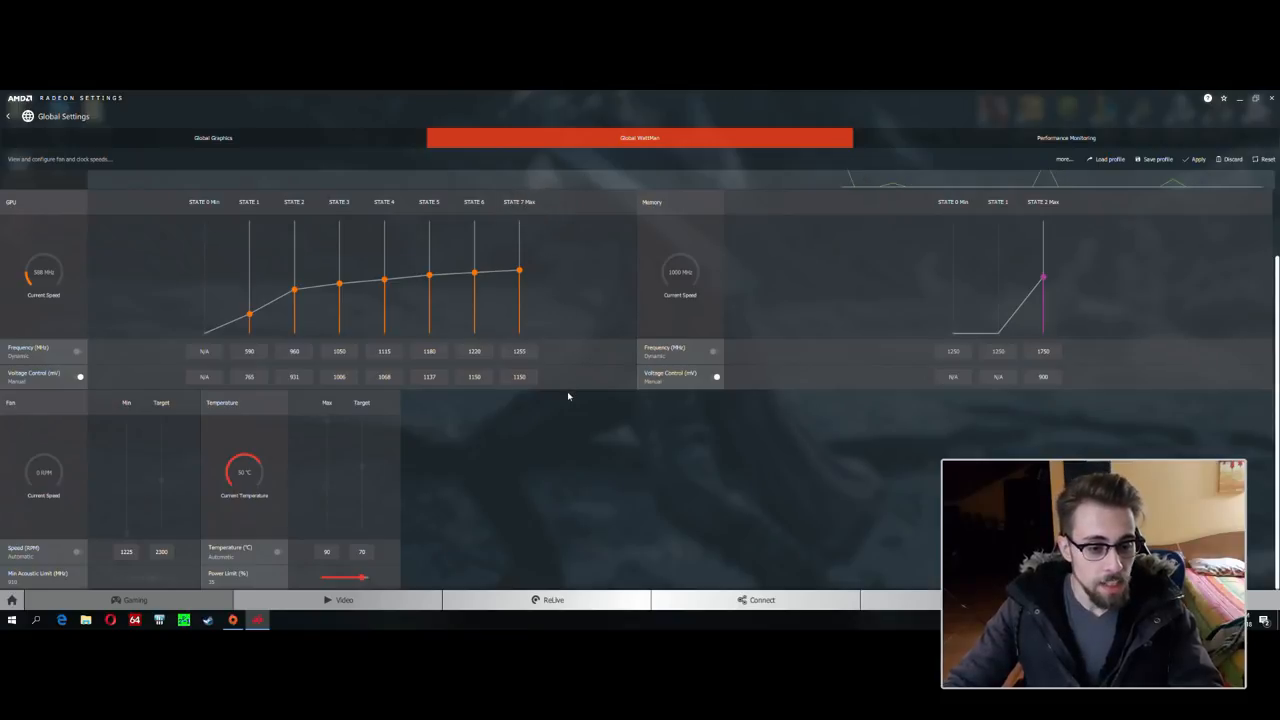
pyautogui.moveTo(522, 438)
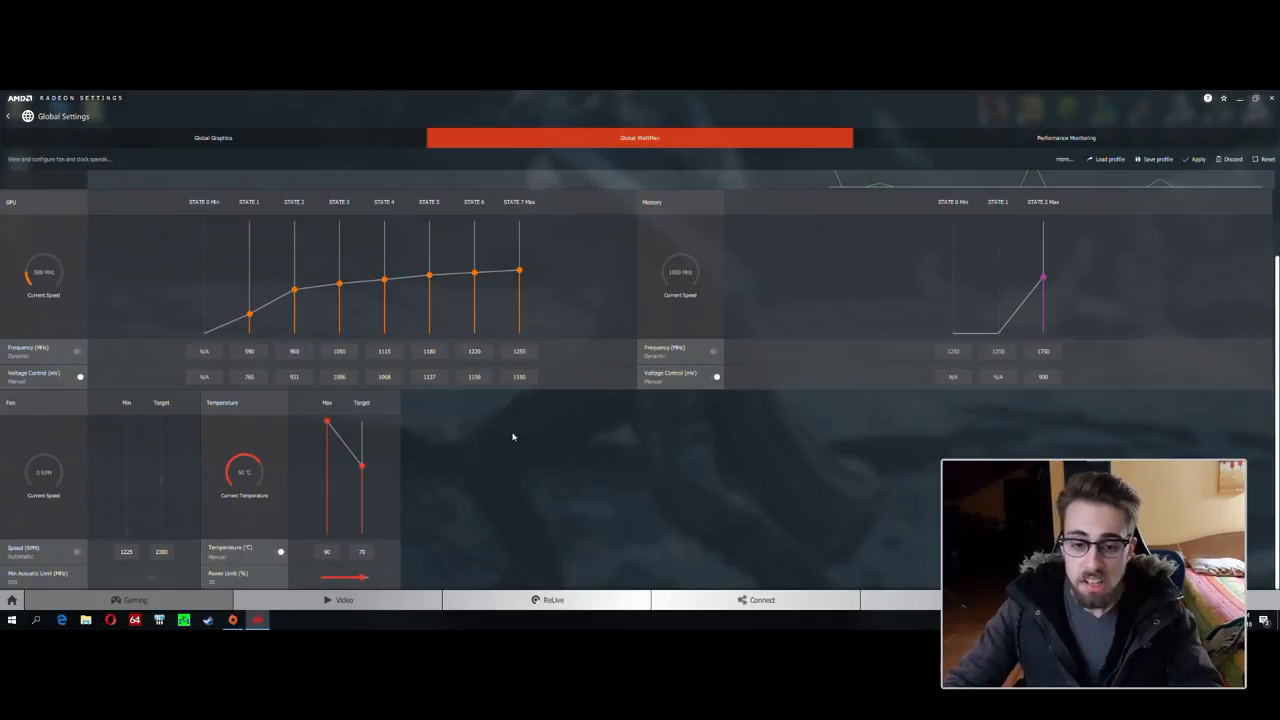
# Edit the State 7 GPU frequency to 1400 MHz
pyautogui.click(518, 351)
pyautogui.write('1400')
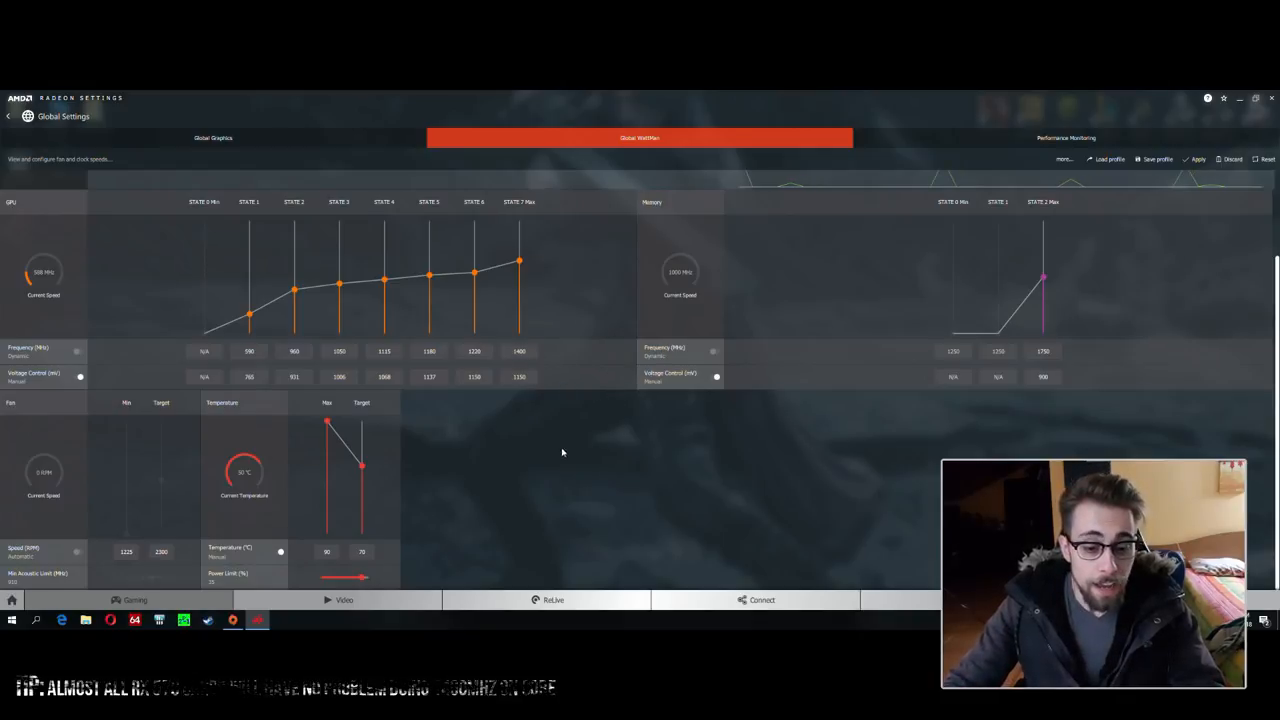
pyautogui.moveTo(471, 477)
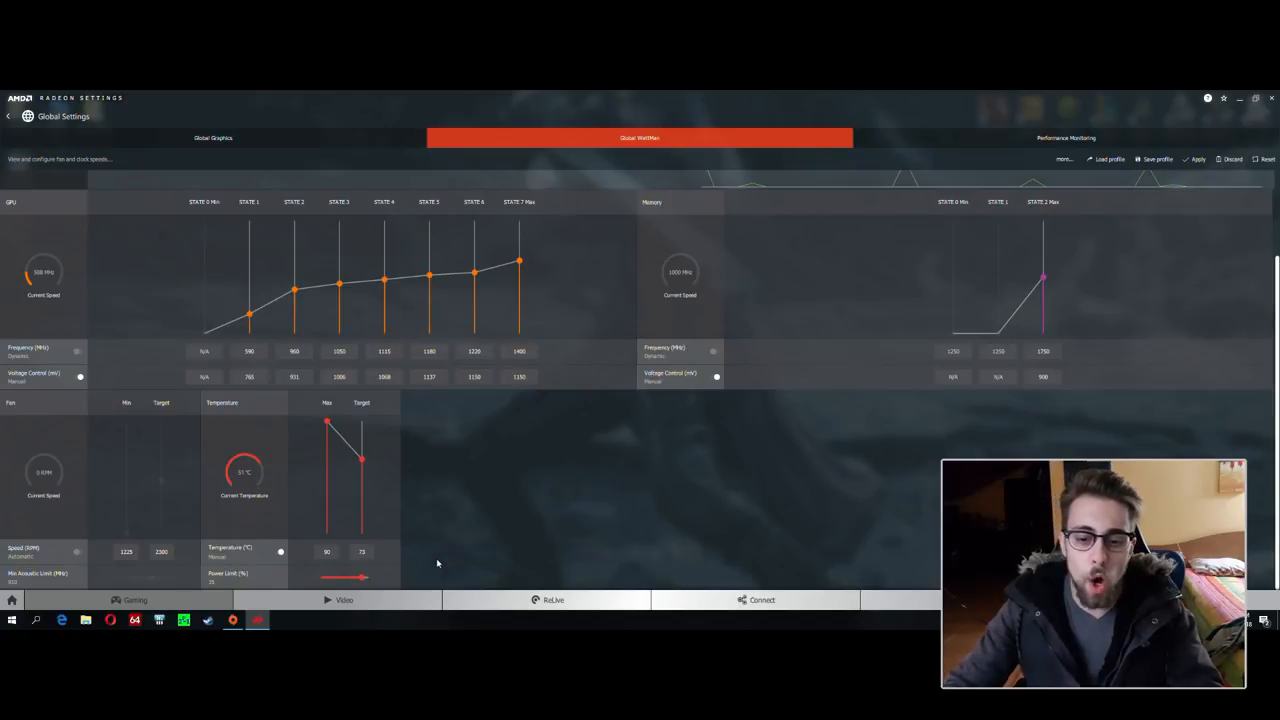
pyautogui.moveTo(450, 333)
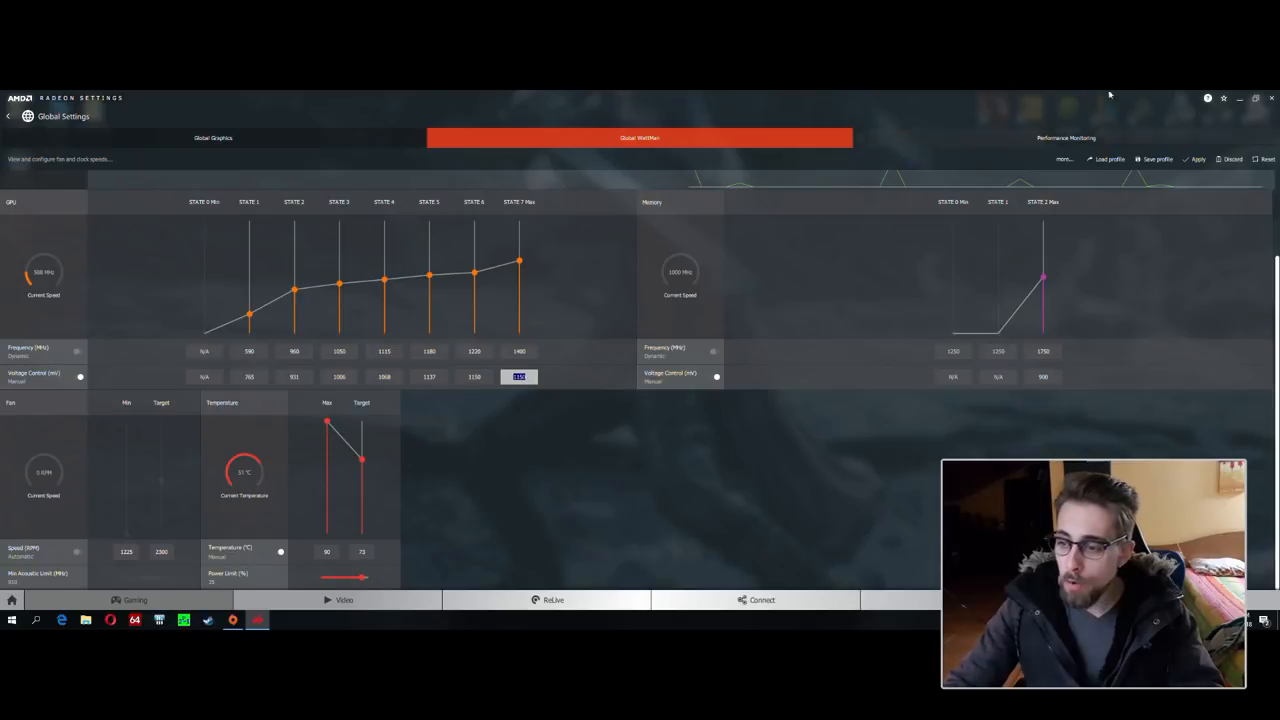
pyautogui.moveTo(1197, 159)
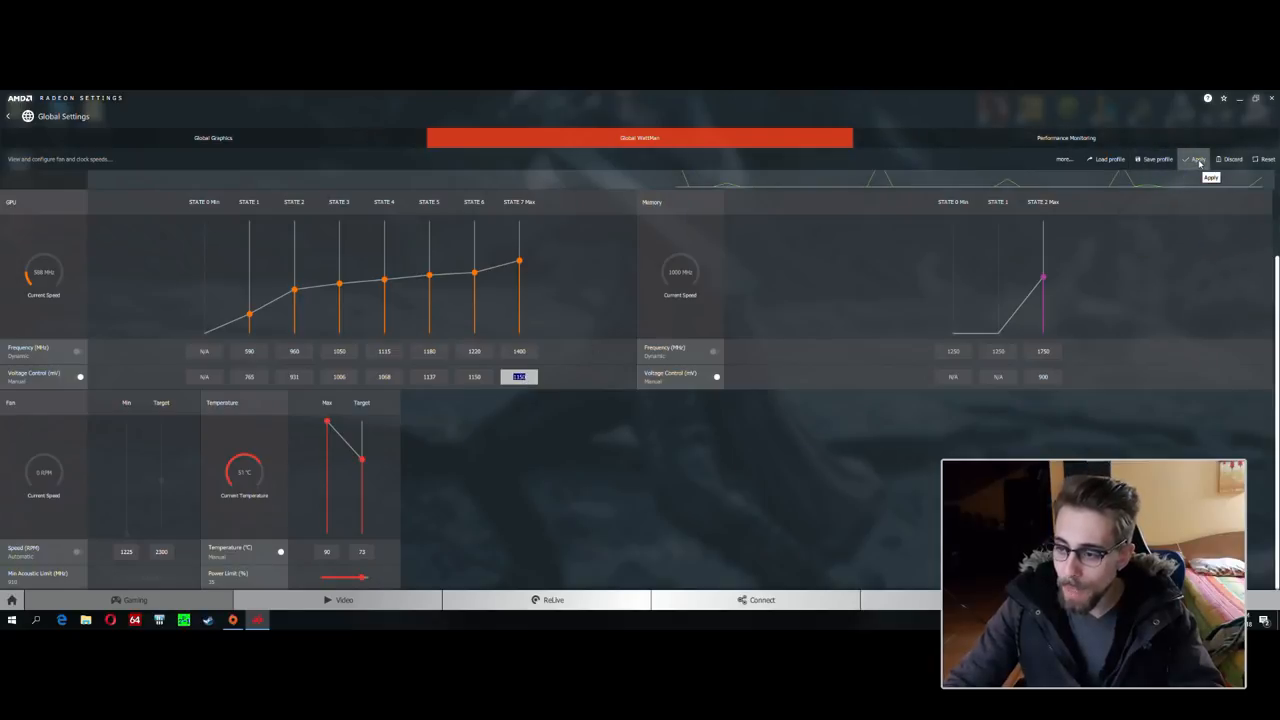
# Apply the 1400 MHz State 7 frequency and 73 °C temperature target
pyautogui.click(1196, 159)
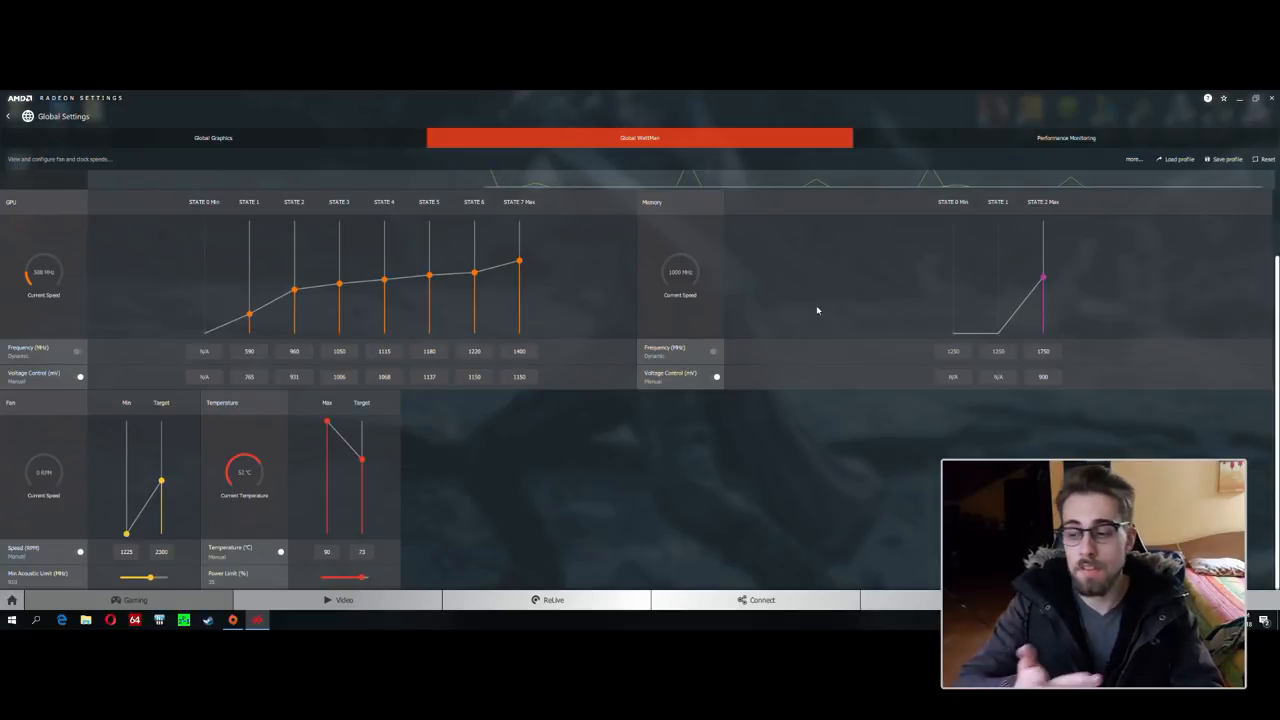
pyautogui.moveTo(1082, 370)
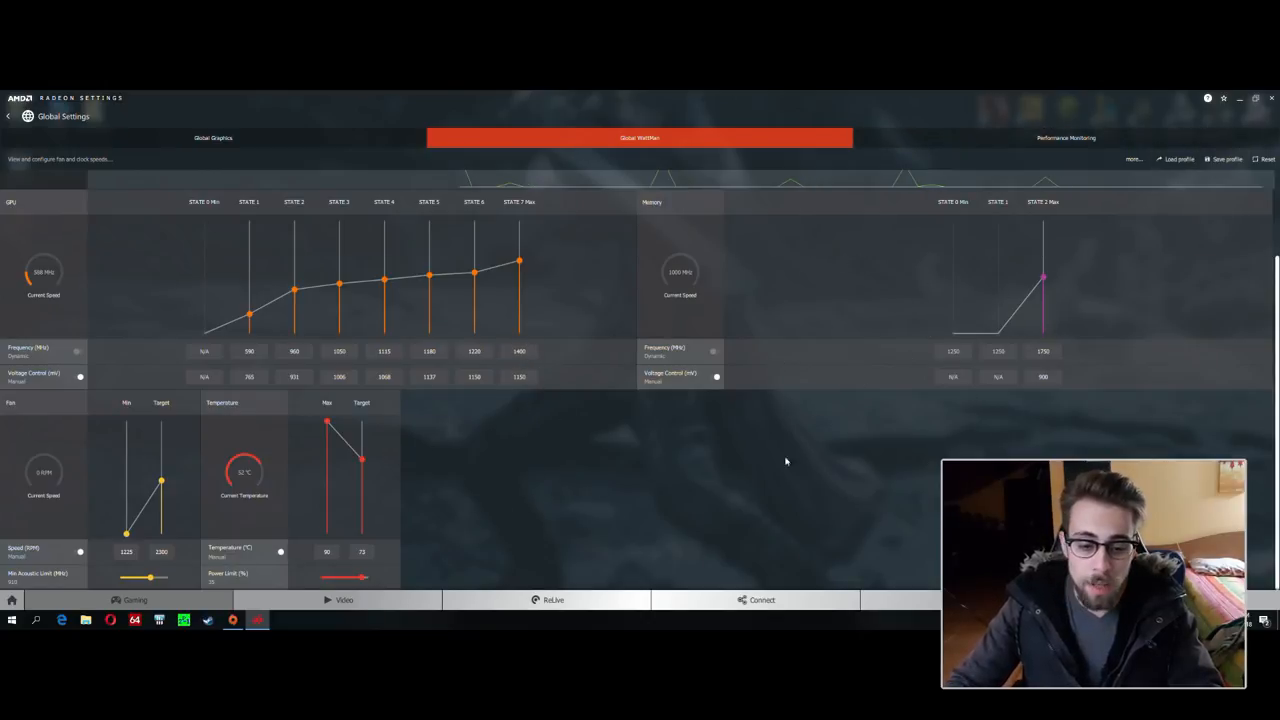
pyautogui.moveTo(590, 493)
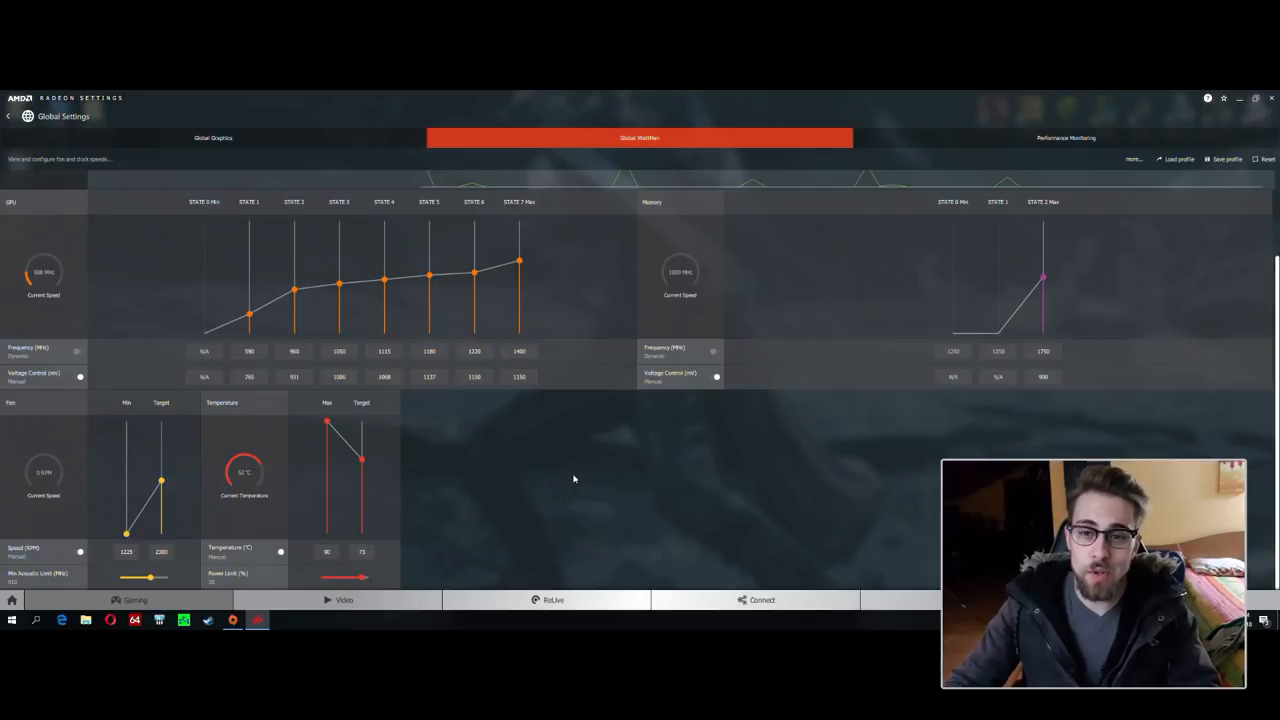
pyautogui.moveTo(551, 430)
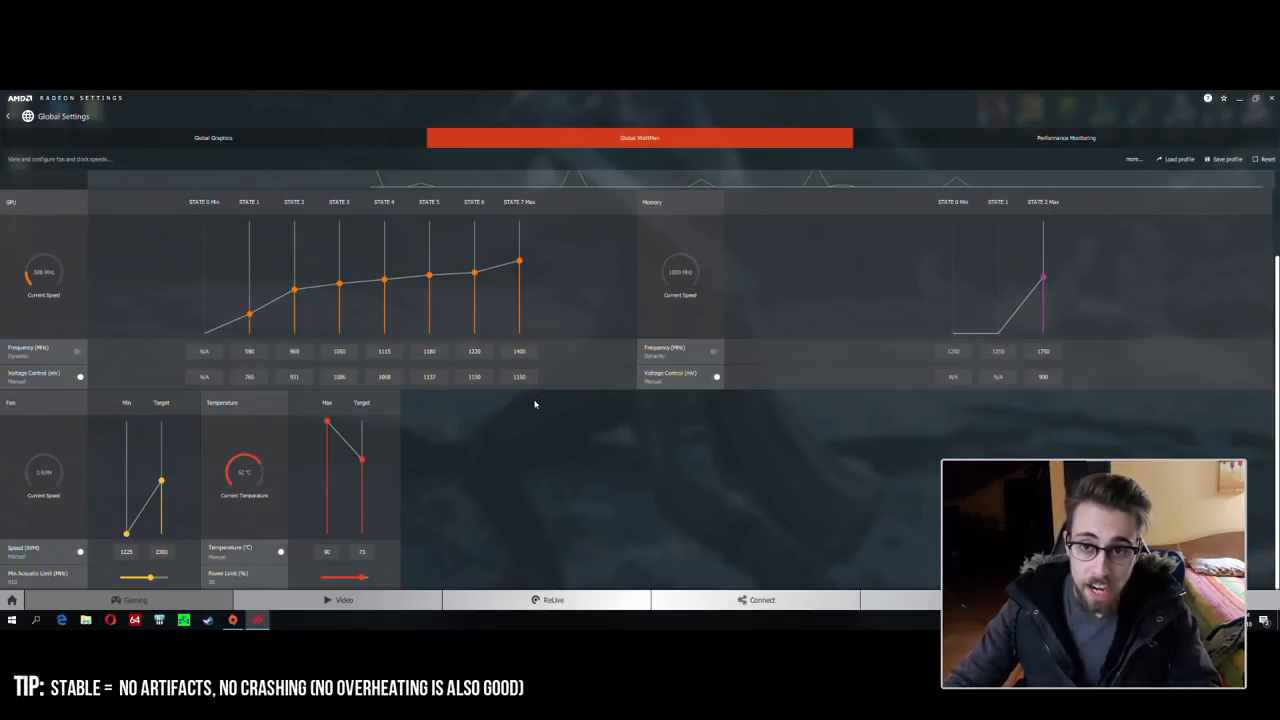
pyautogui.moveTo(419, 402)
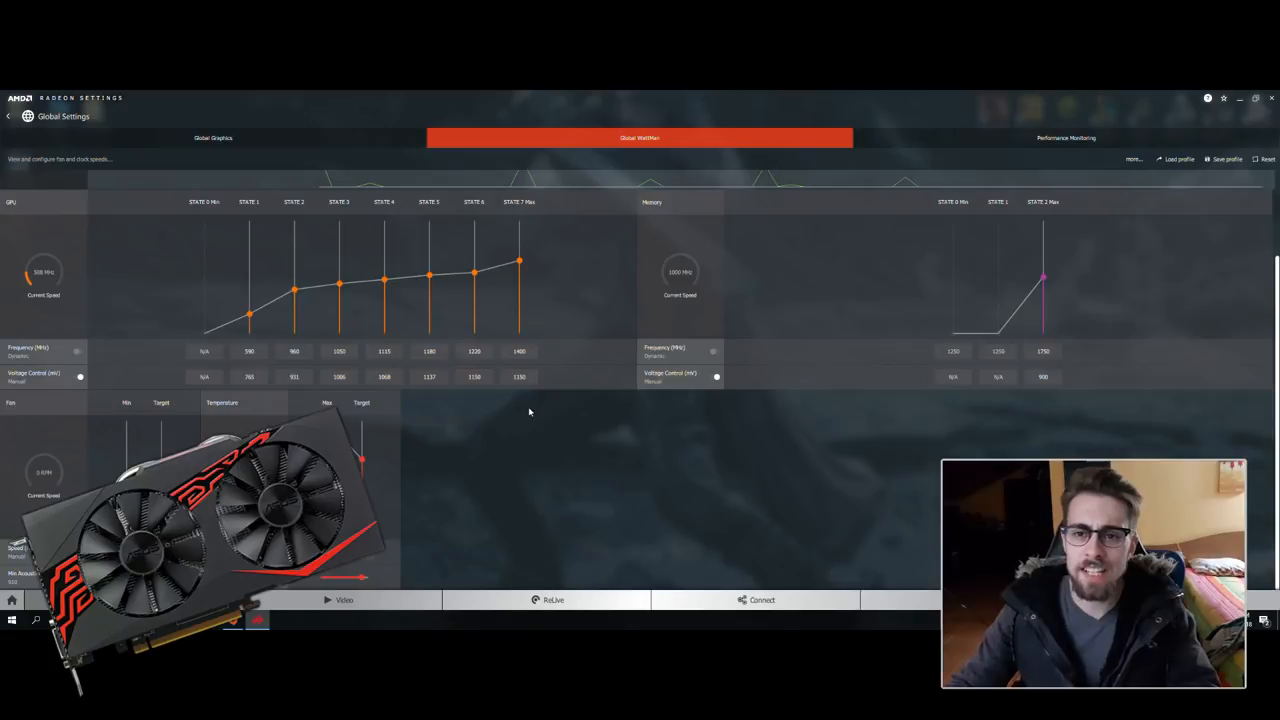
pyautogui.moveTo(522, 397)
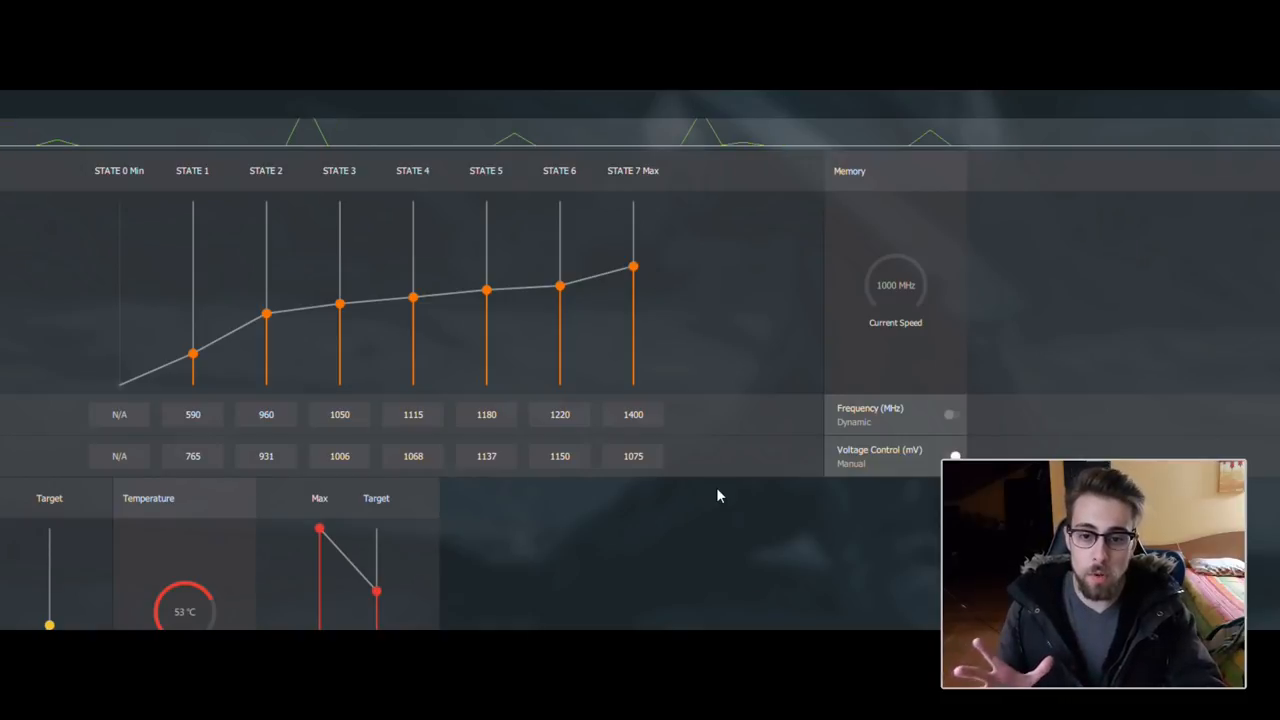
# Retype the State 7 core voltage, trying 1150, 1110 and 1075 mV
pyautogui.doubleClick(633, 456)
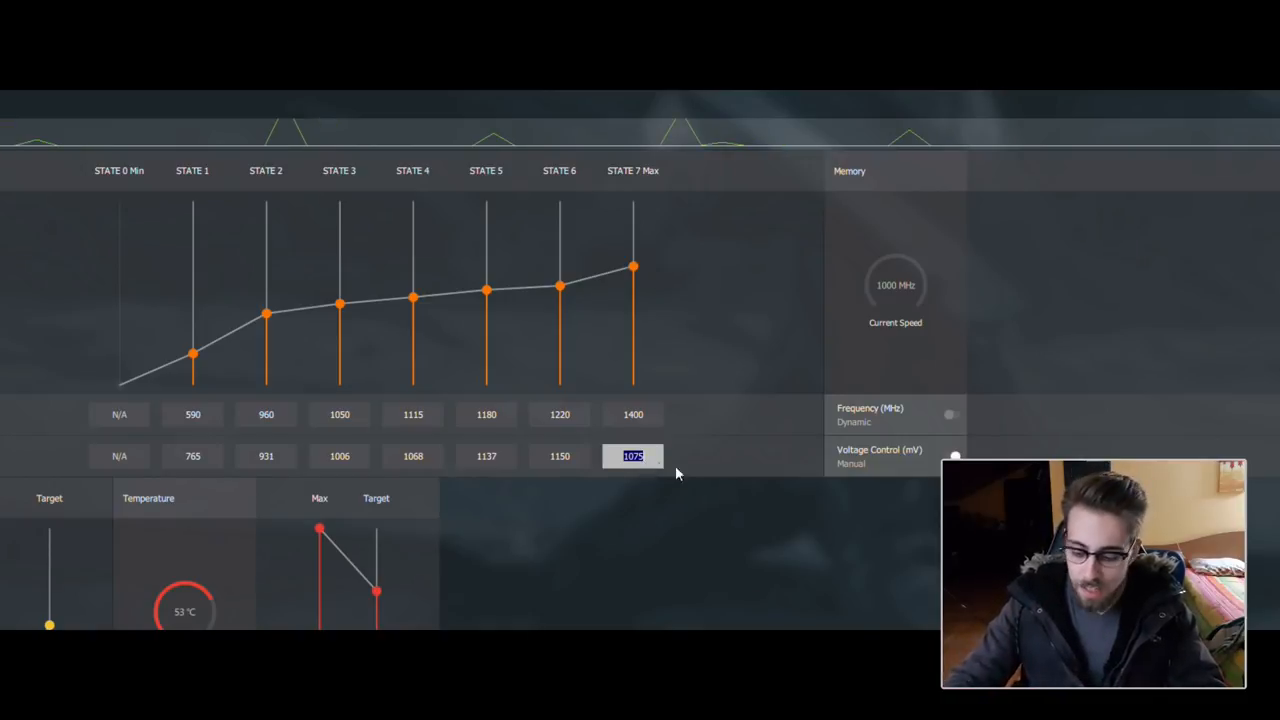
pyautogui.moveTo(736, 486)
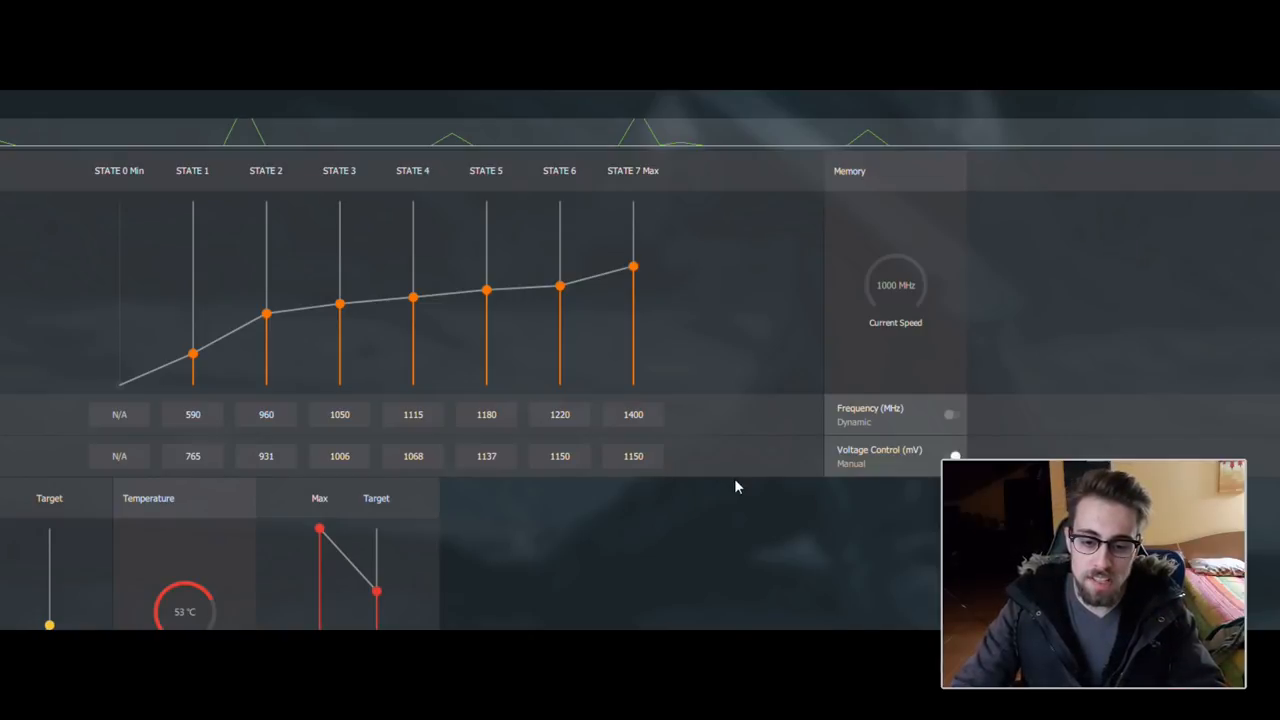
pyautogui.doubleClick(633, 456)
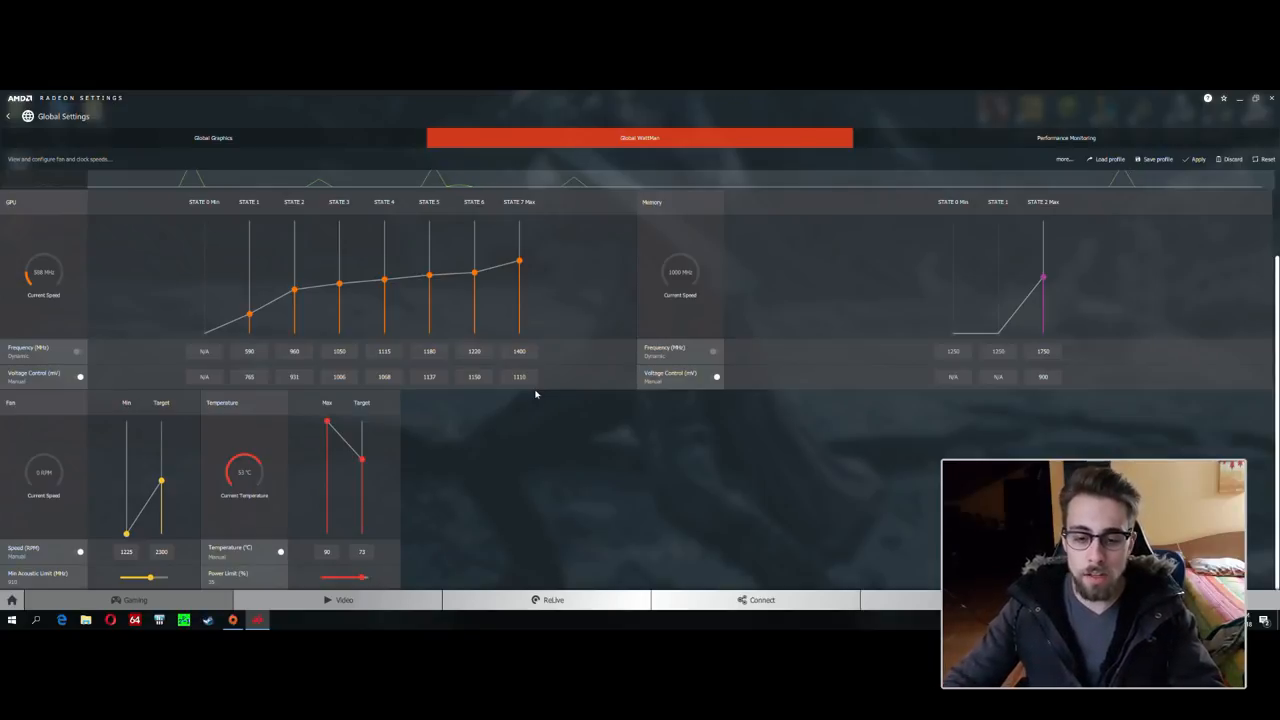
pyautogui.tripleClick(518, 377)
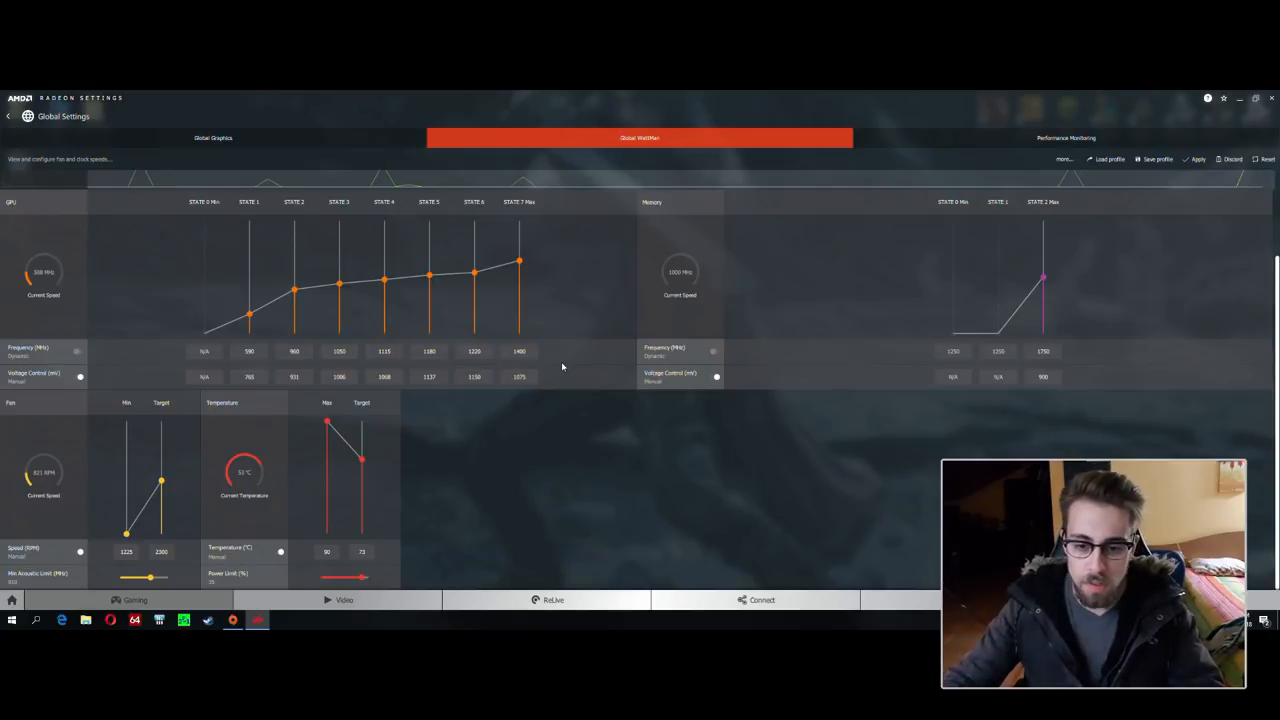
pyautogui.click(518, 377)
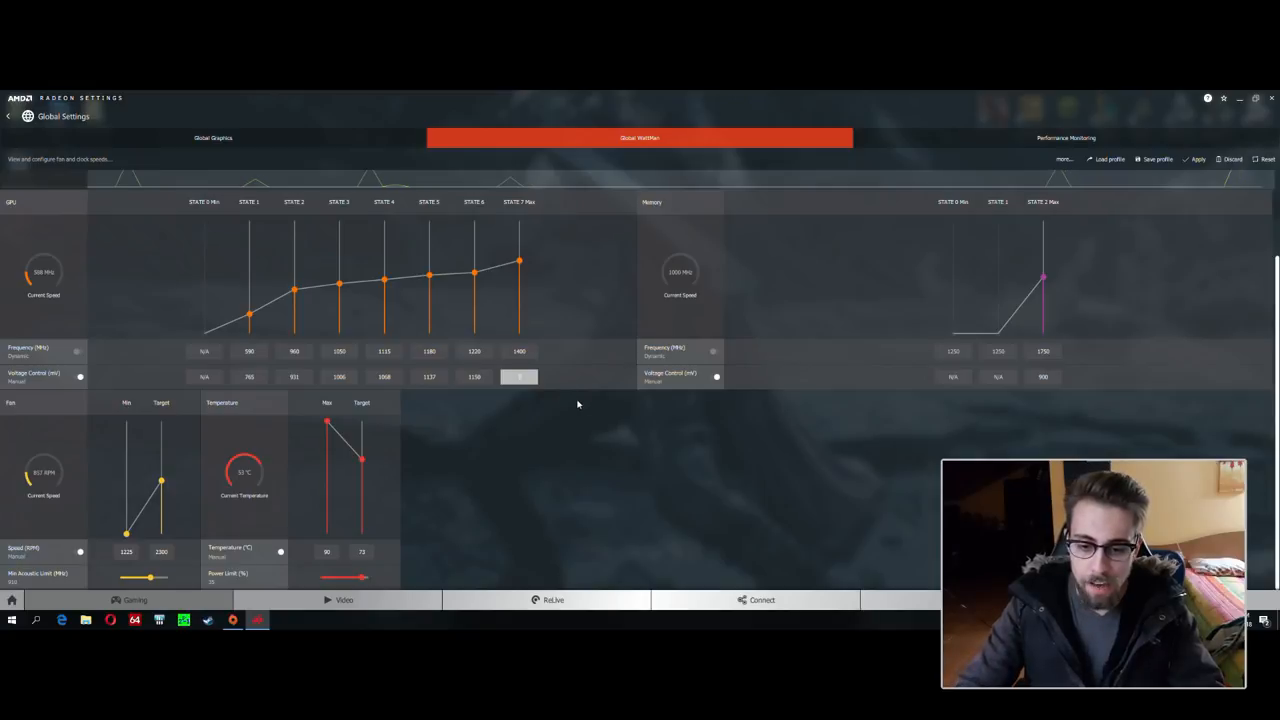